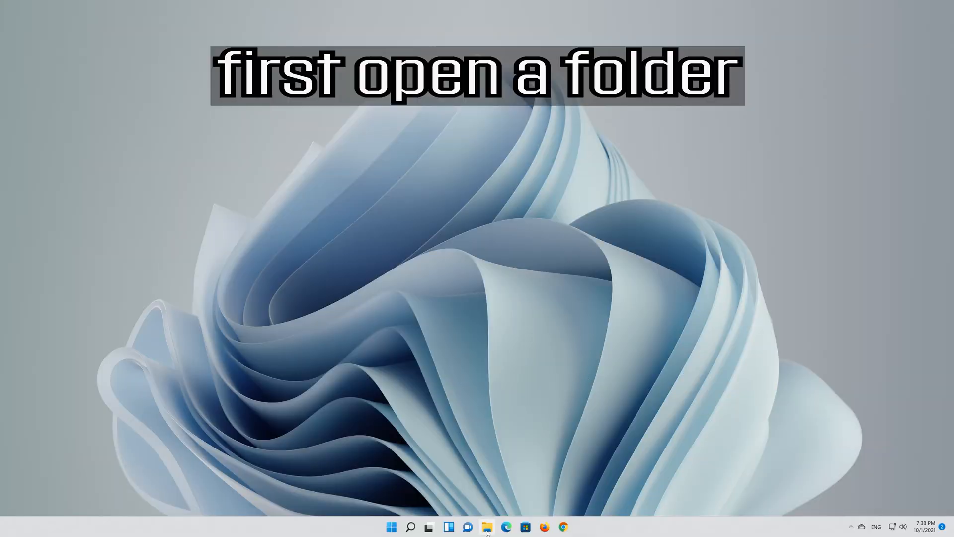
Step: Browse File Explorer to C:\Program Files\Google\Chrome\Application
click(487, 526)
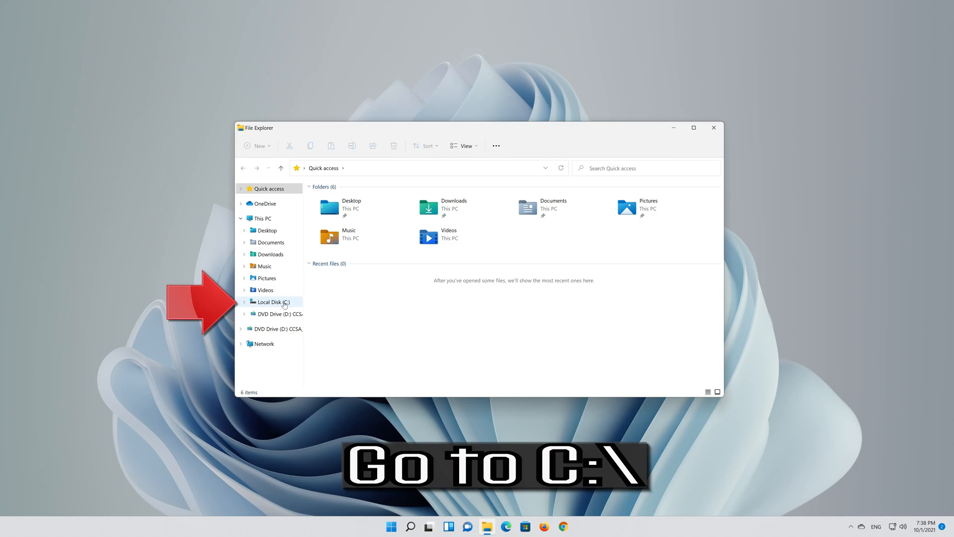
click(272, 302)
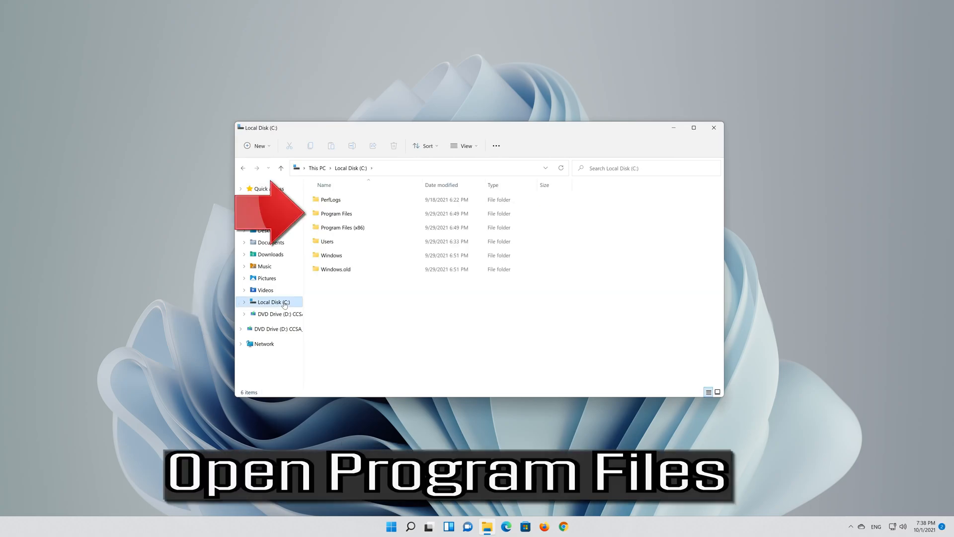
click(342, 227)
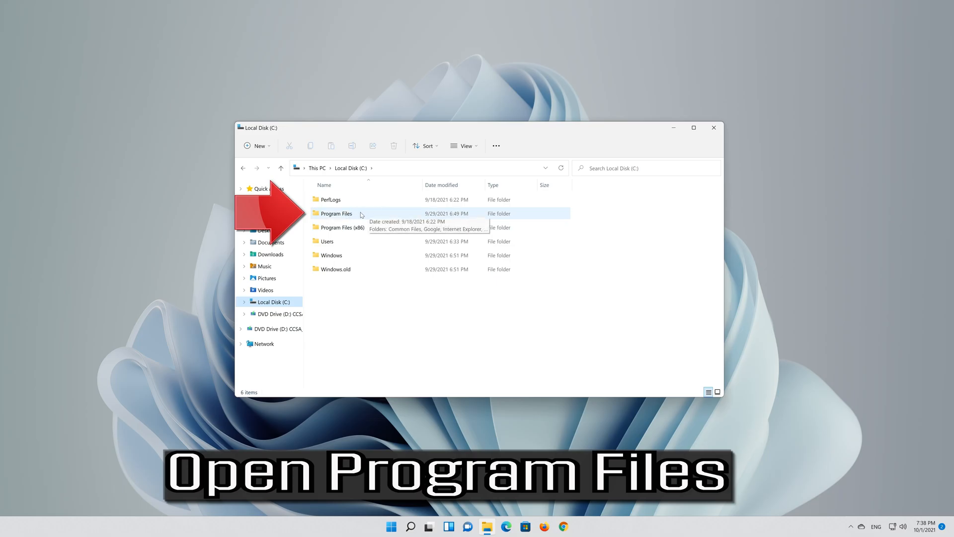
double_click(336, 213)
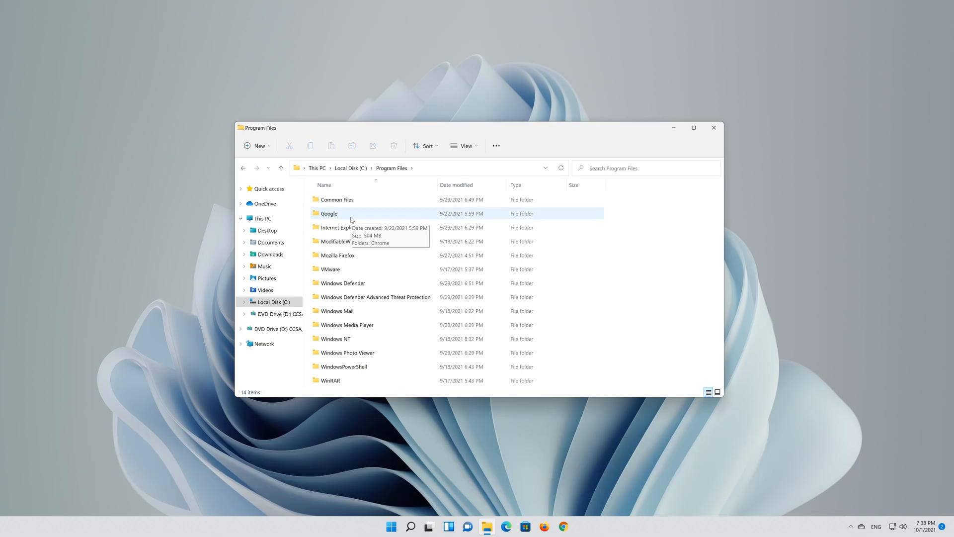
double_click(328, 213)
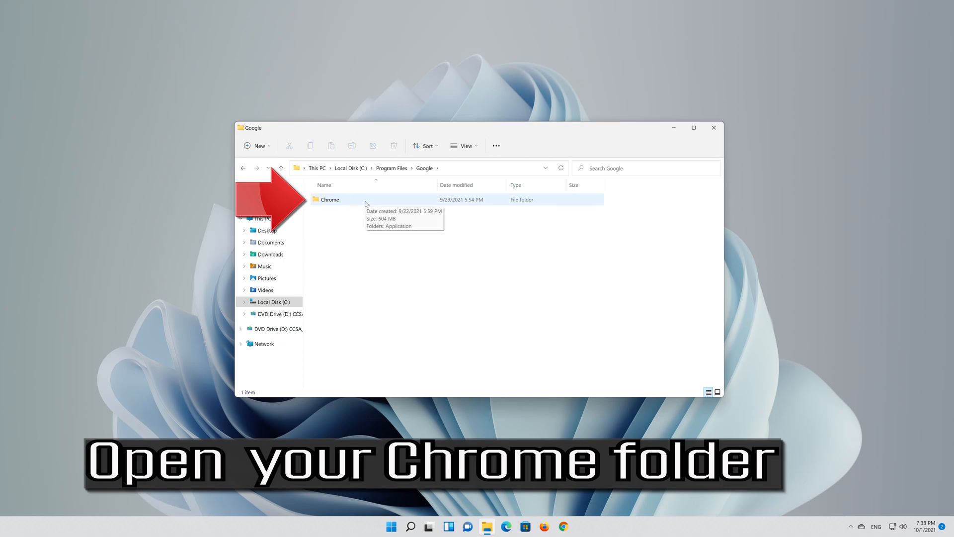
double_click(329, 199)
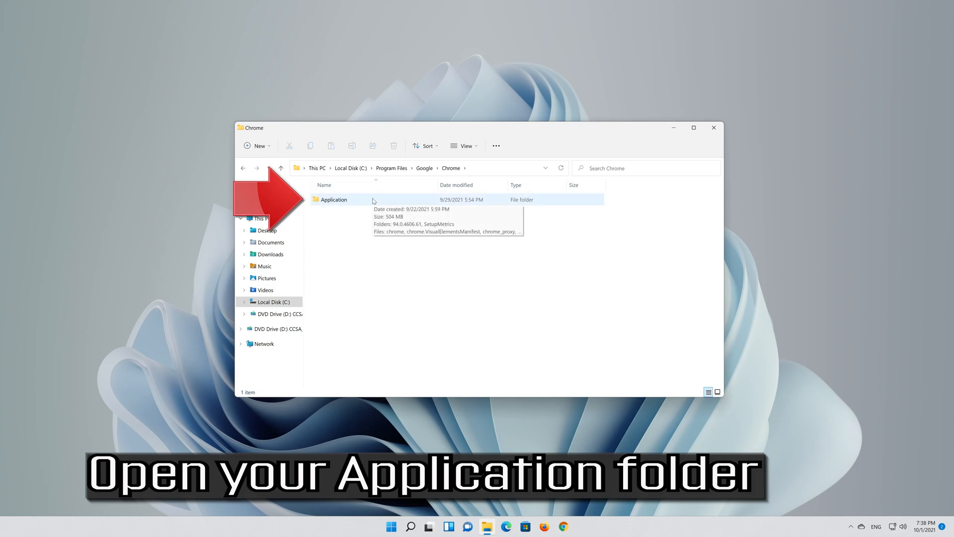
double_click(333, 198)
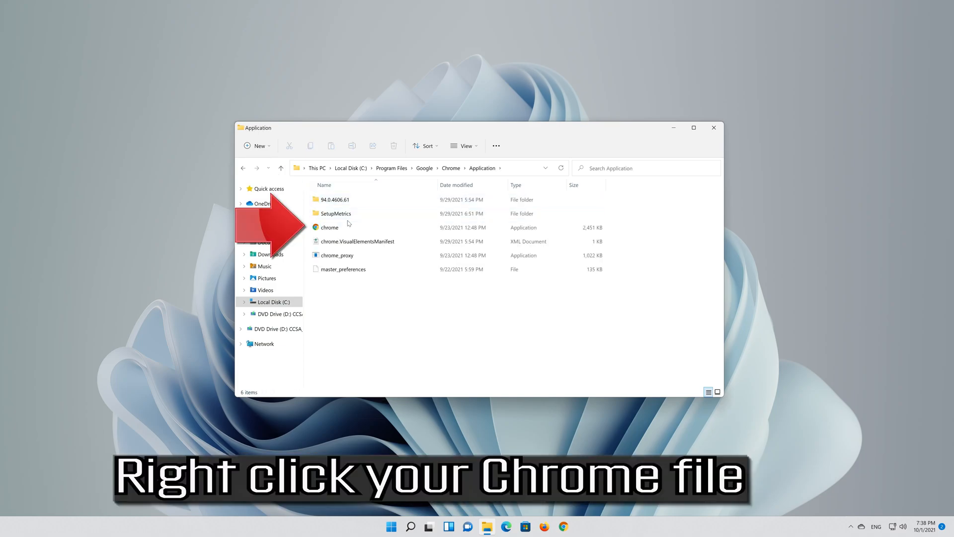
Step: Rename the chrome file in the Application folder to chrome1 using Rename
click(330, 227)
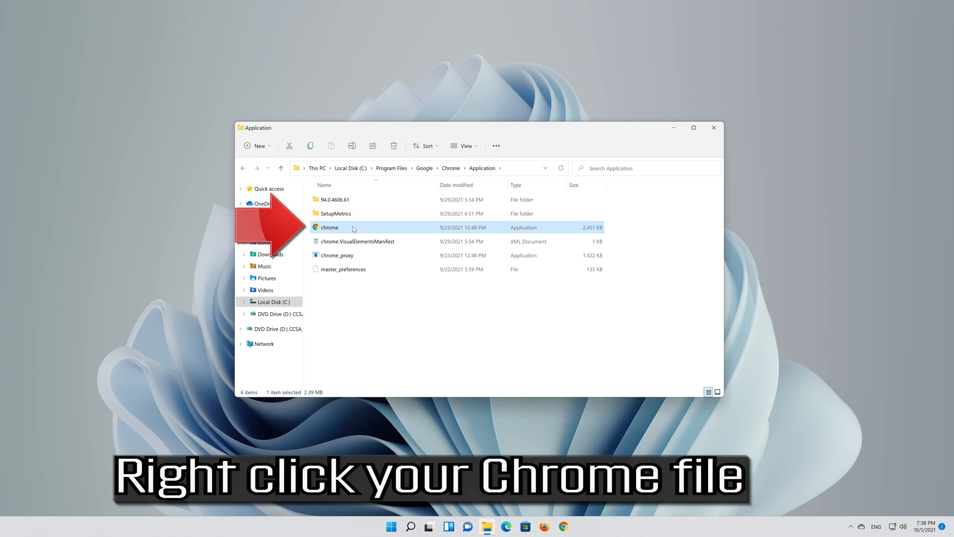
right_click(330, 227)
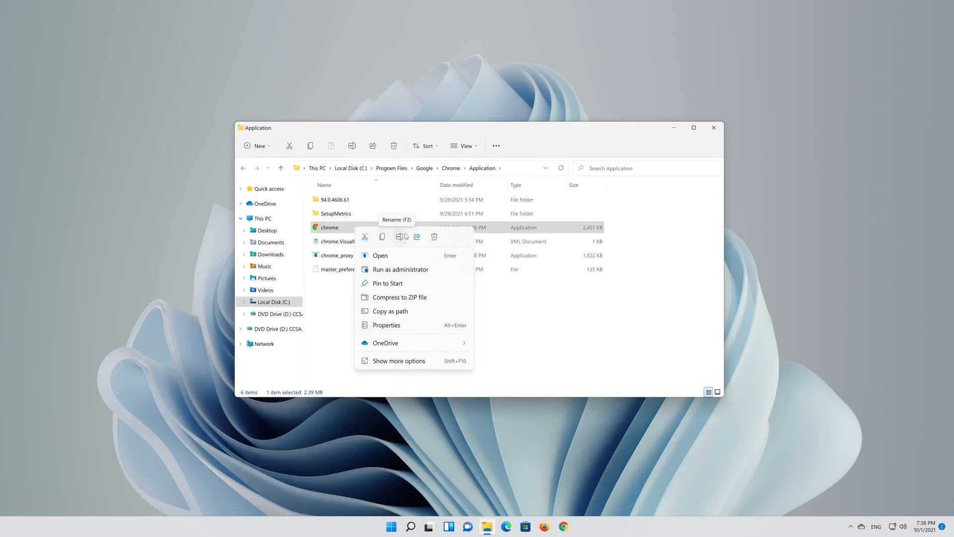
click(399, 236)
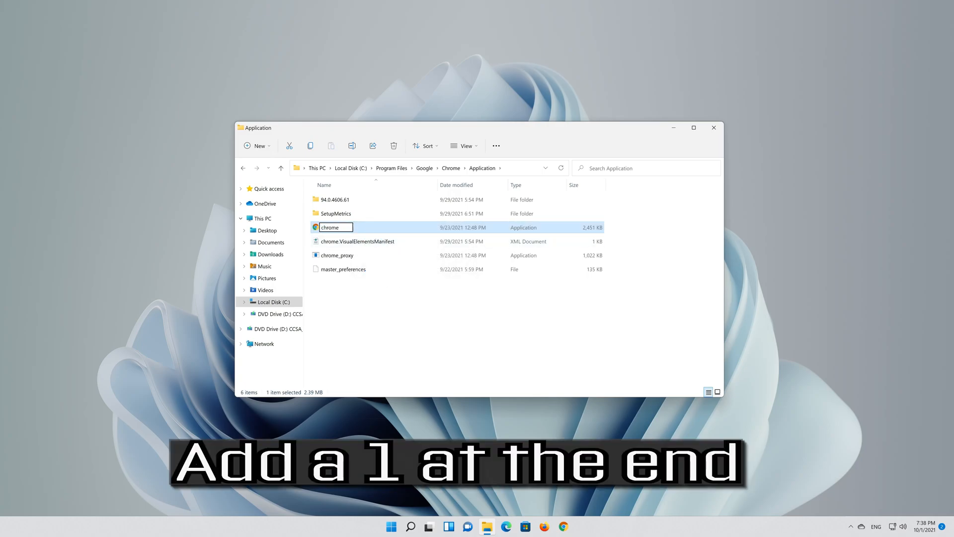
text(1)
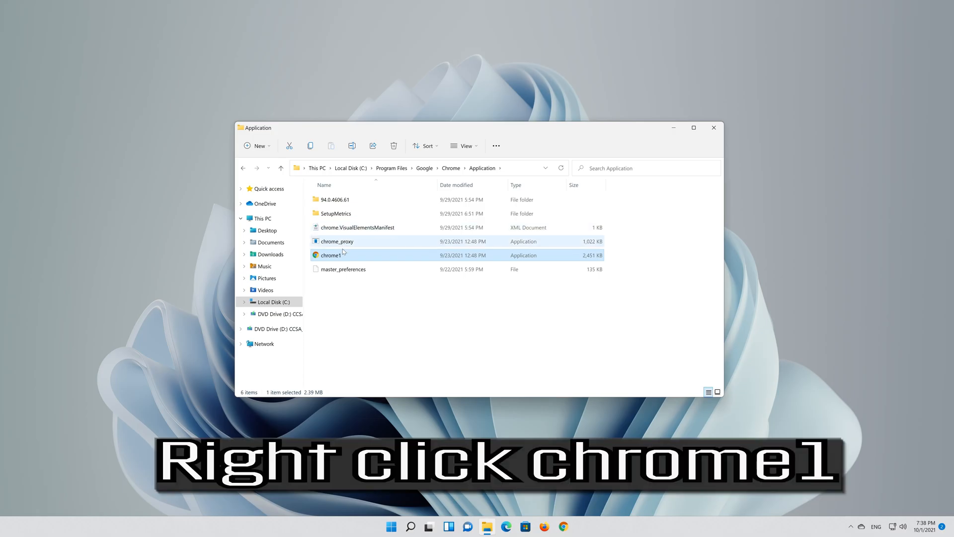
Step: Send chrome1 to the desktop as a shortcut via Show more options > Send to
right_click(330, 255)
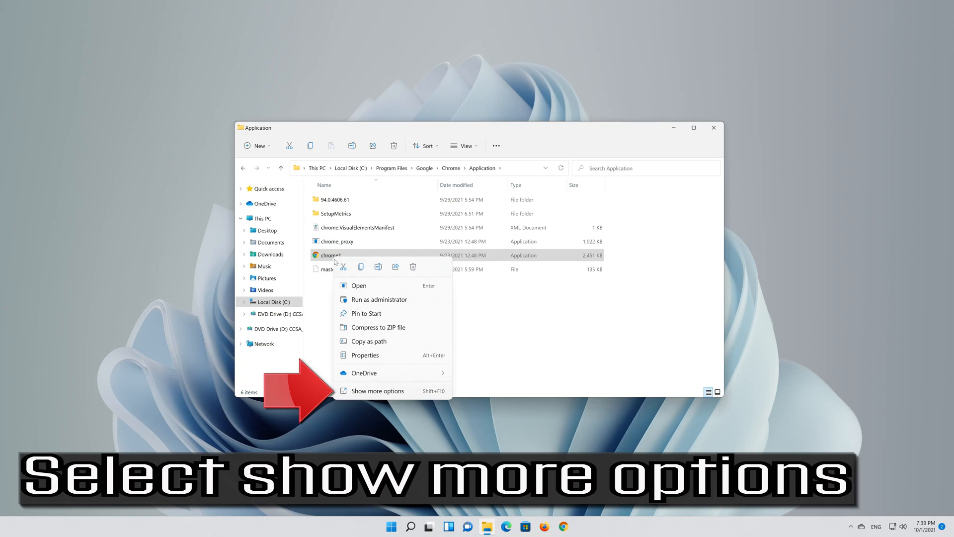
mouse_move(377, 391)
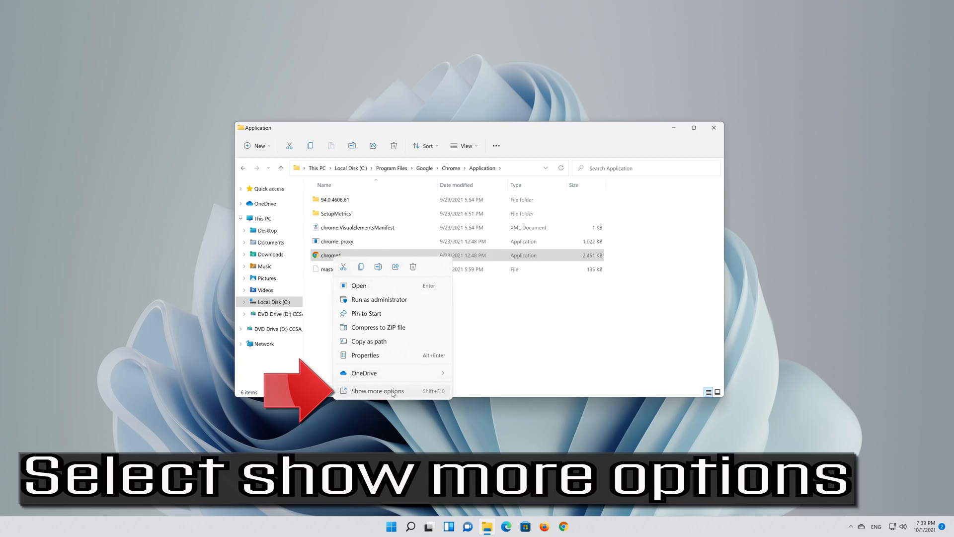
click(377, 391)
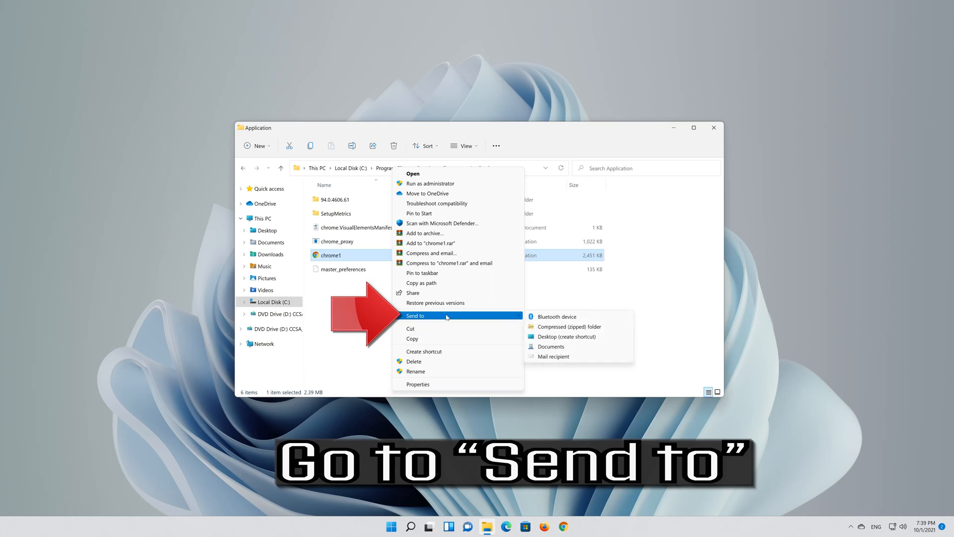
mouse_move(566, 336)
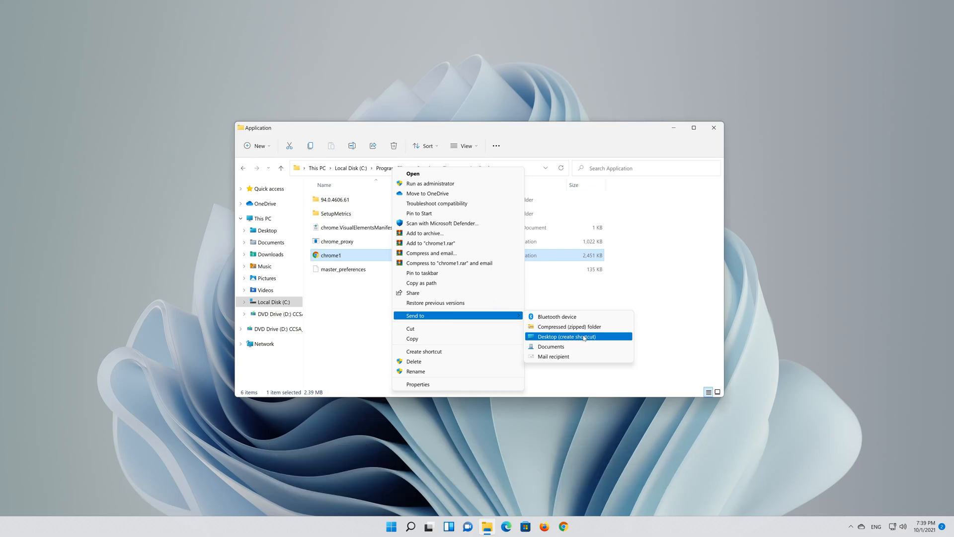
click(566, 336)
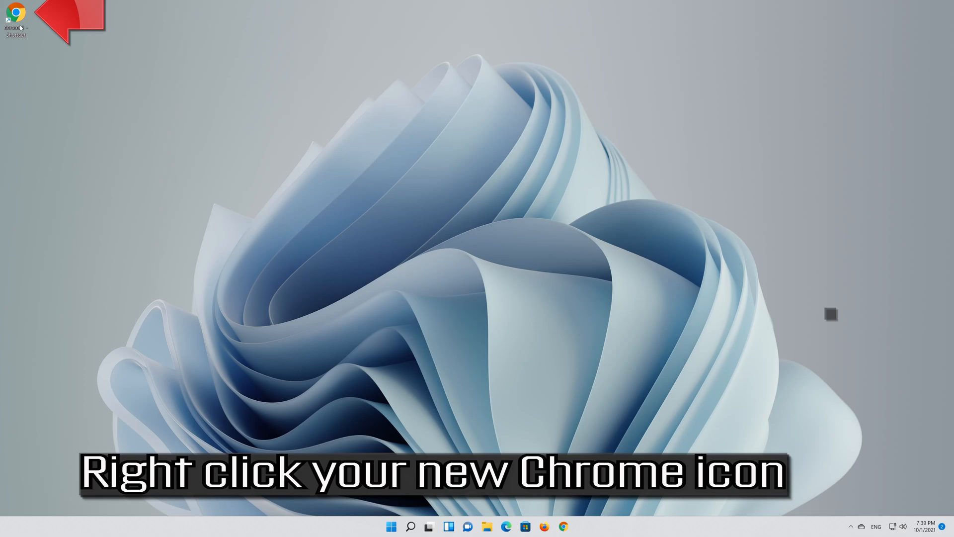
Step: Rename the new chrome1 desktop shortcut to 'Chrome'
right_click(15, 15)
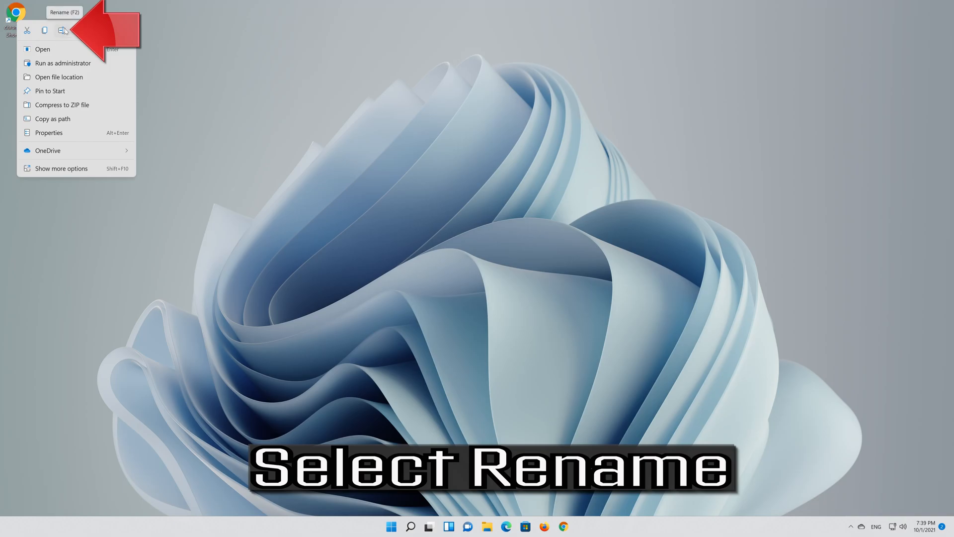
click(63, 30)
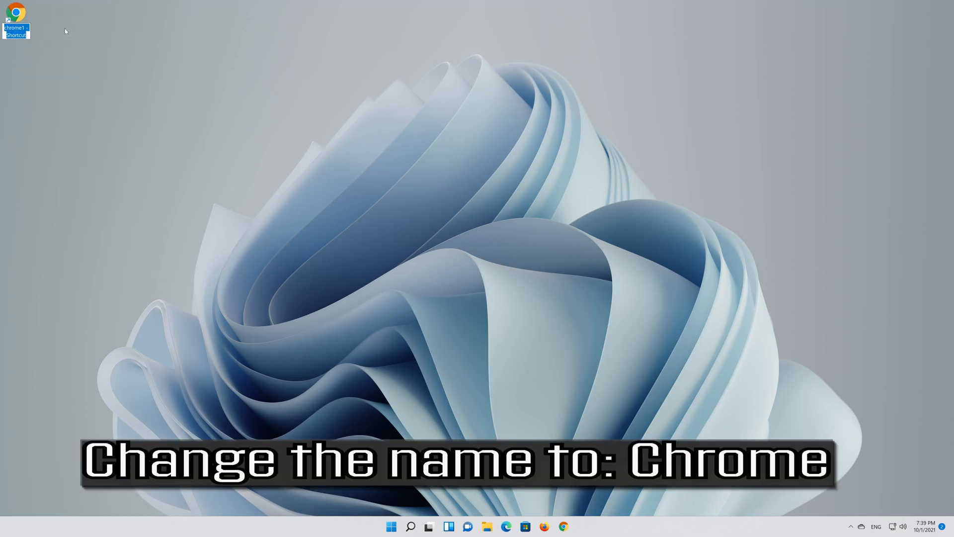
text(Chrome)
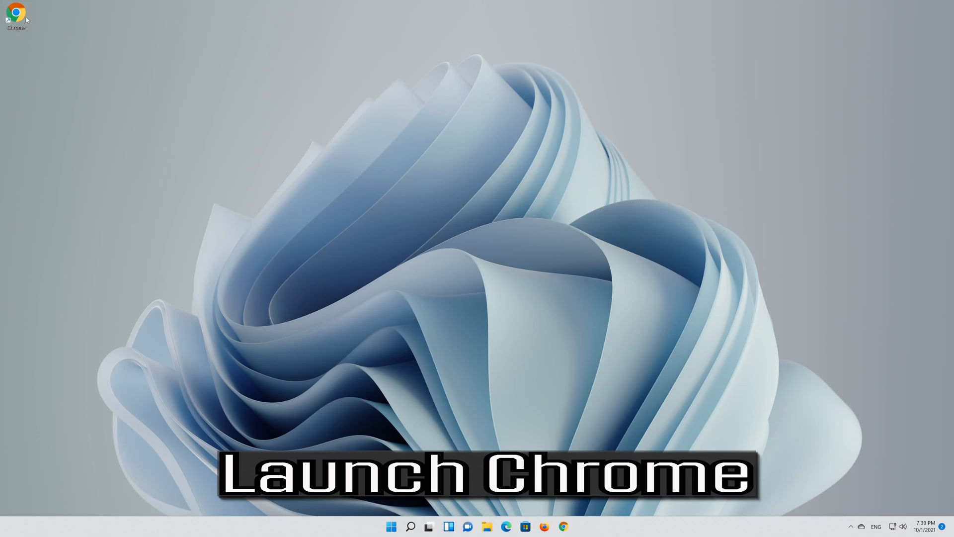
mouse_move(17, 12)
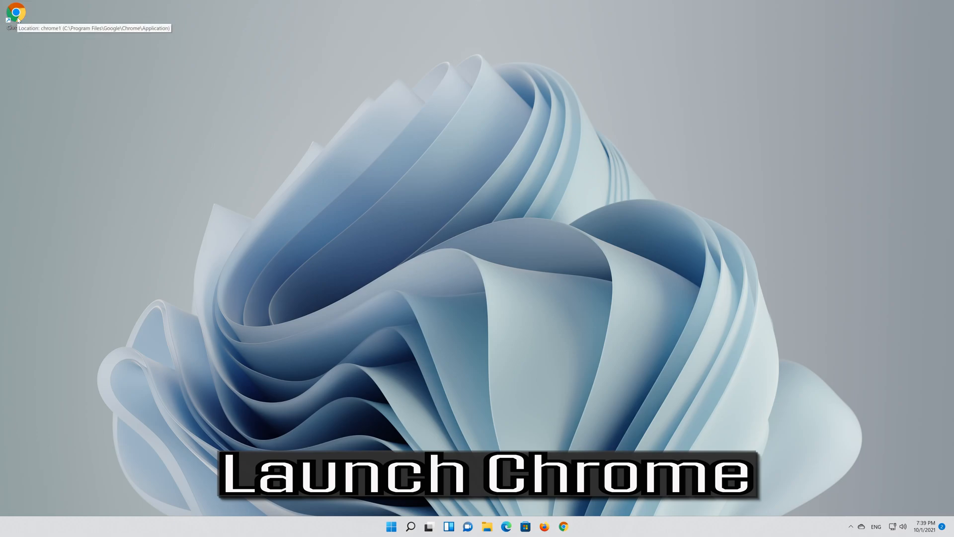
double_click(16, 12)
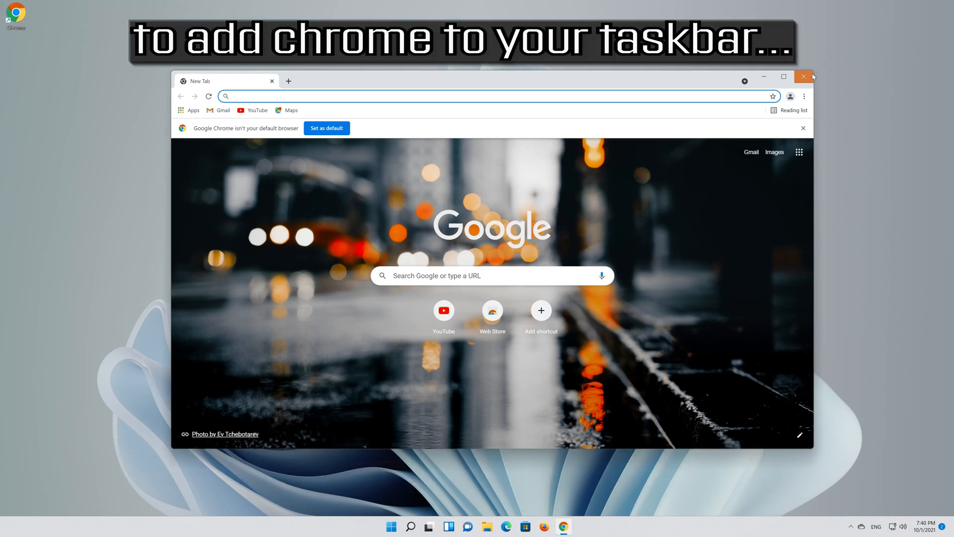
click(803, 78)
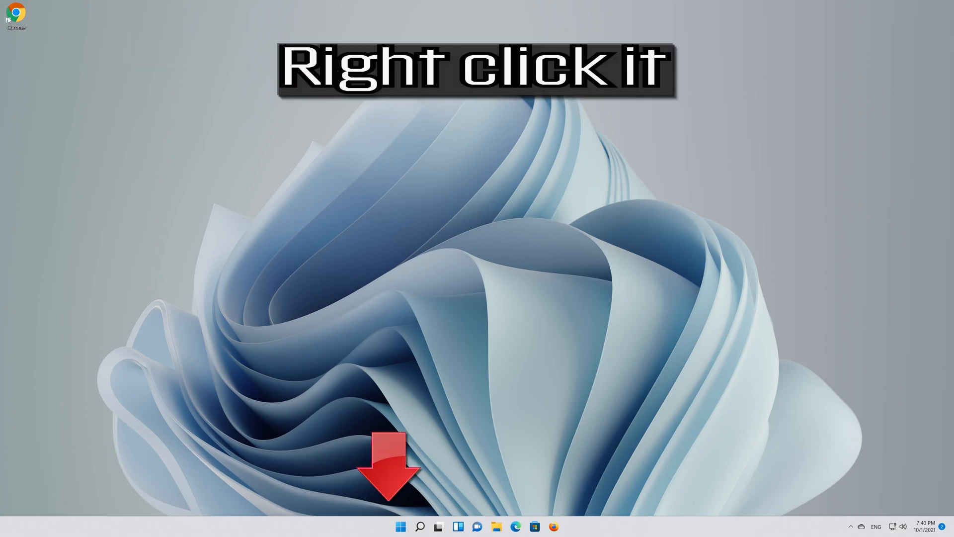
Step: Pin the Chrome desktop shortcut to the taskbar through Show more options
right_click(16, 12)
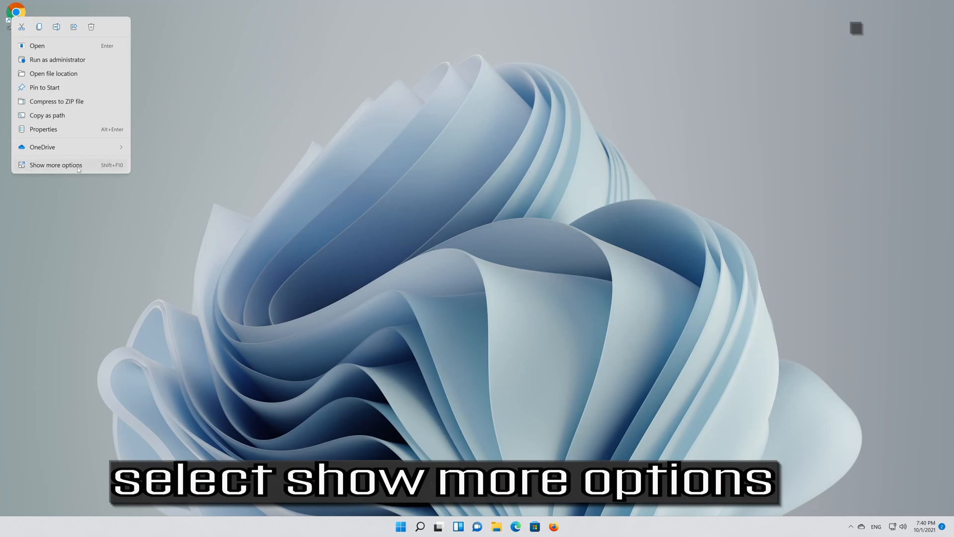
click(56, 164)
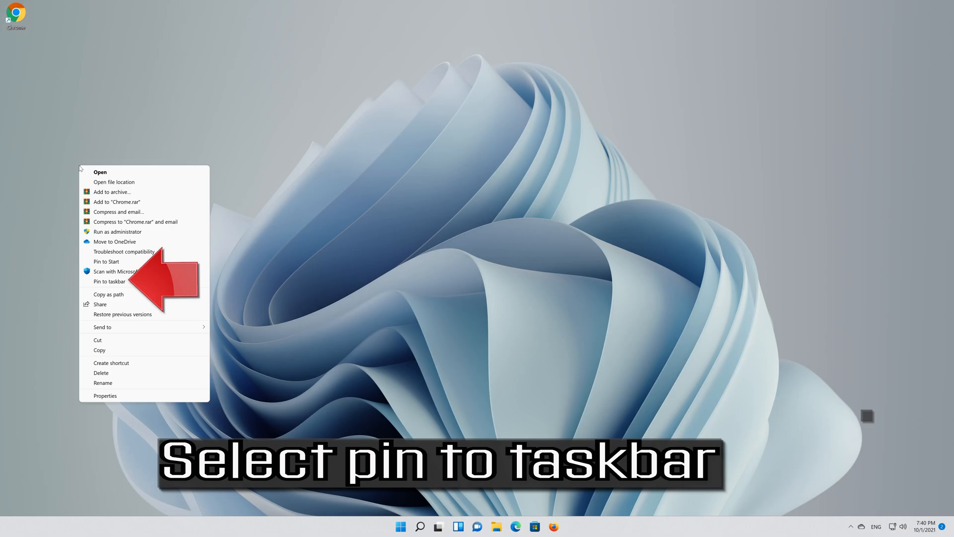
mouse_move(110, 282)
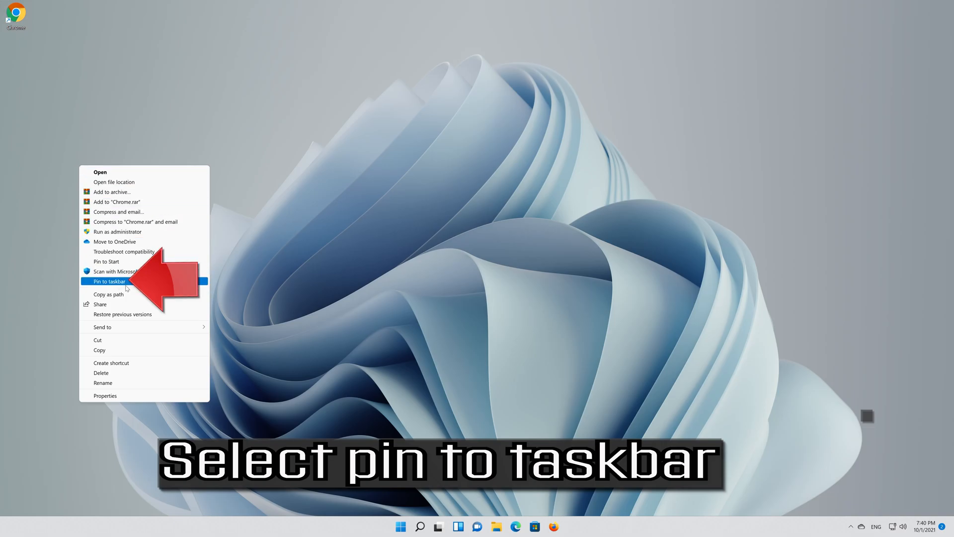
click(109, 280)
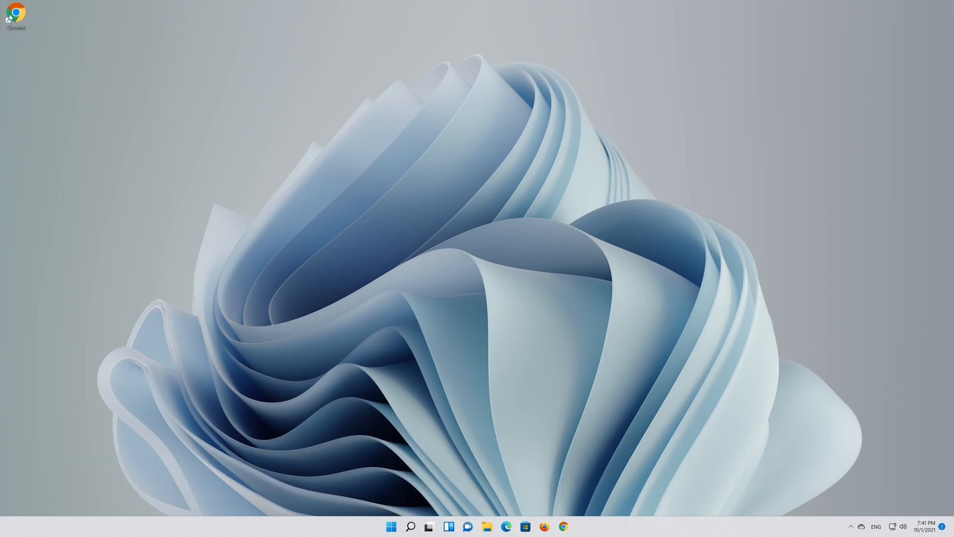
Step: Dismiss the shortcut menu and launch Chrome from its pinned taskbar icon
right_click(14, 13)
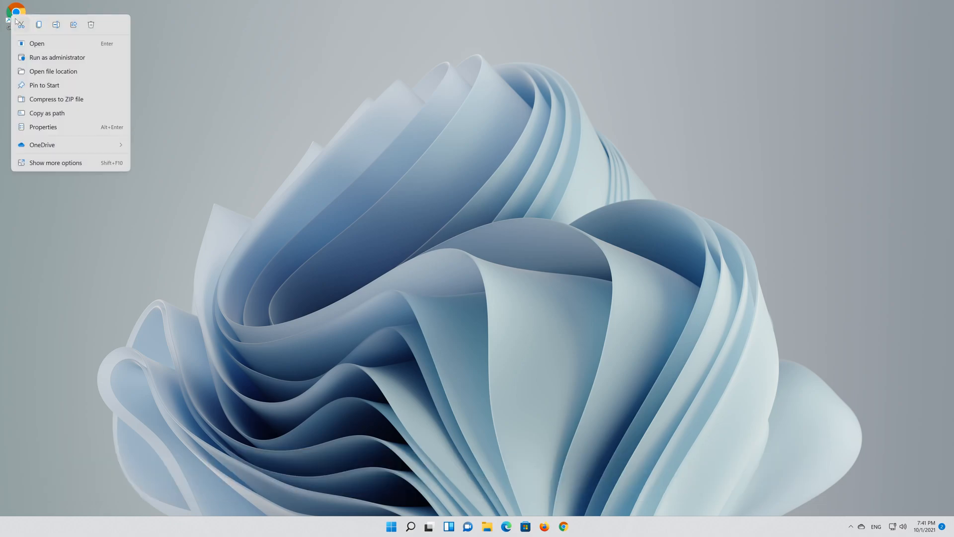
mouse_move(21, 25)
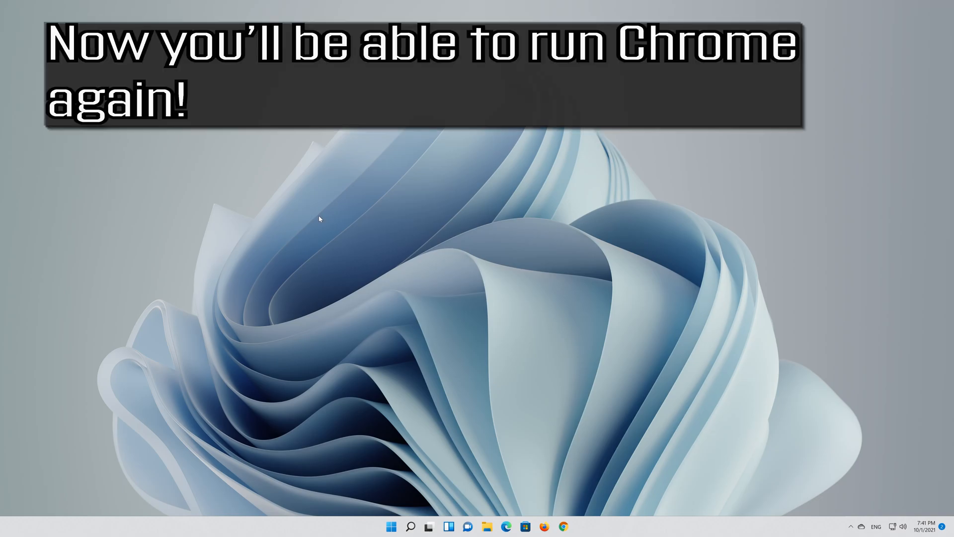
click(563, 526)
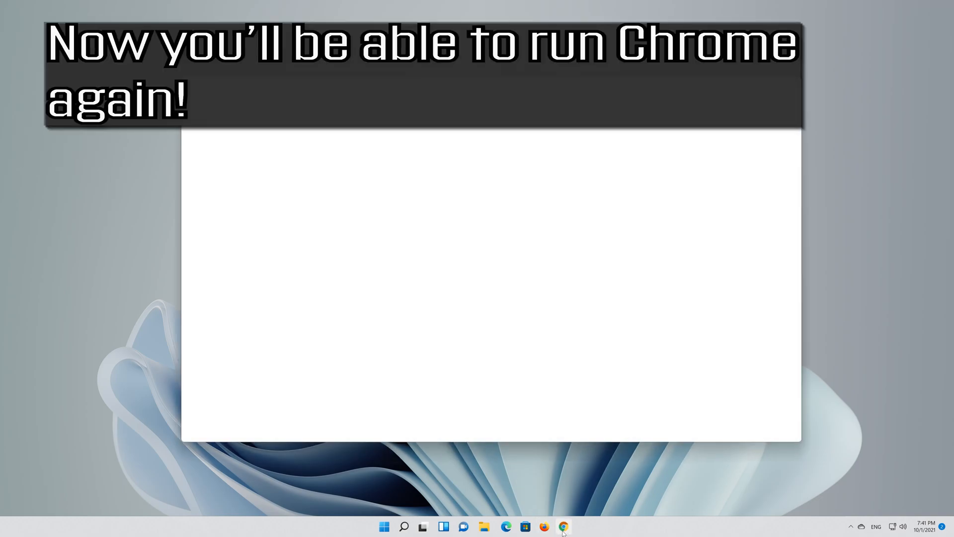
click(404, 526)
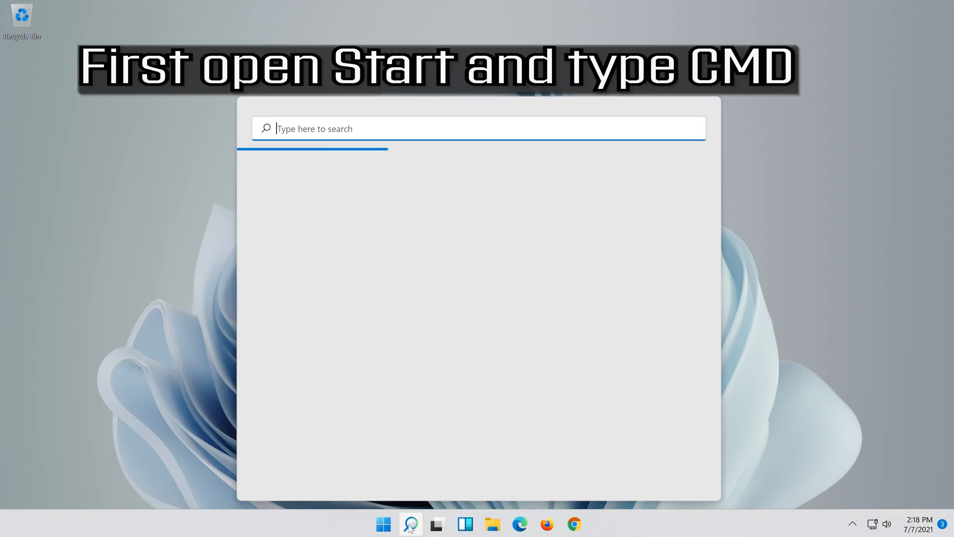
Step: Search for cmd and run Command Prompt as administrator, approving the permission prompt
text(c)
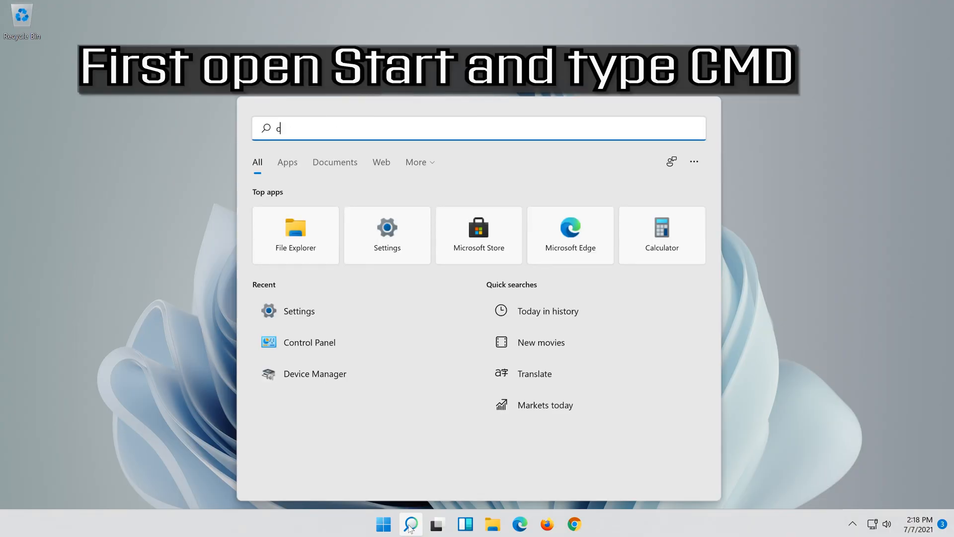
text(md)
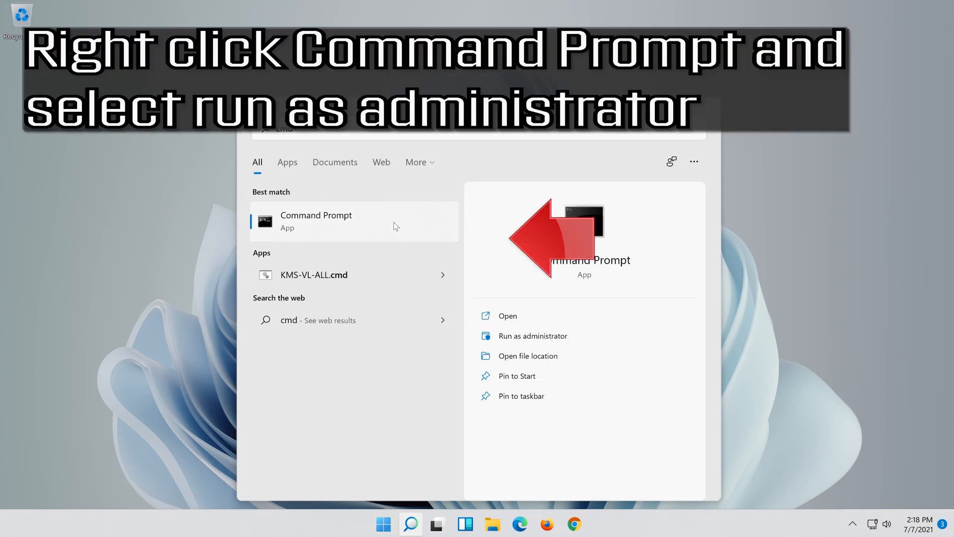
right_click(316, 221)
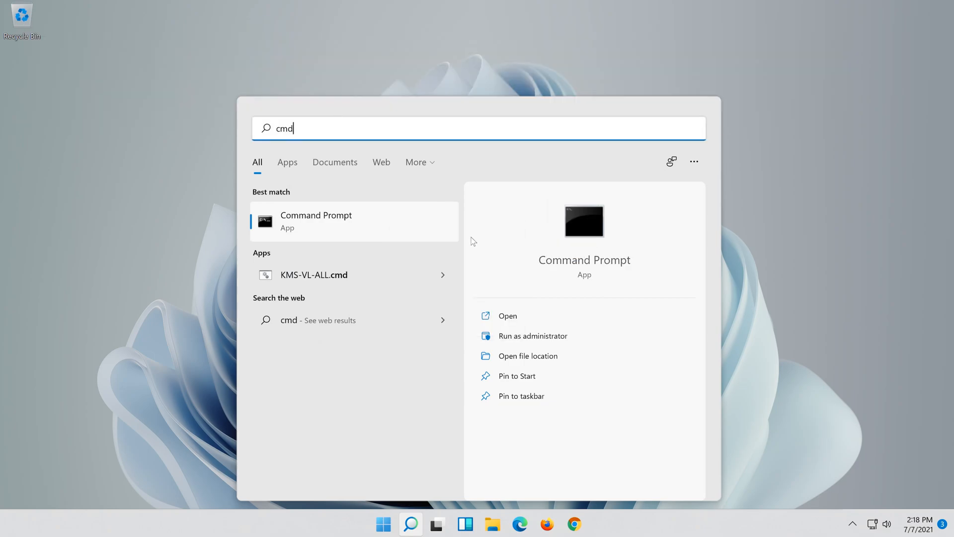
click(532, 336)
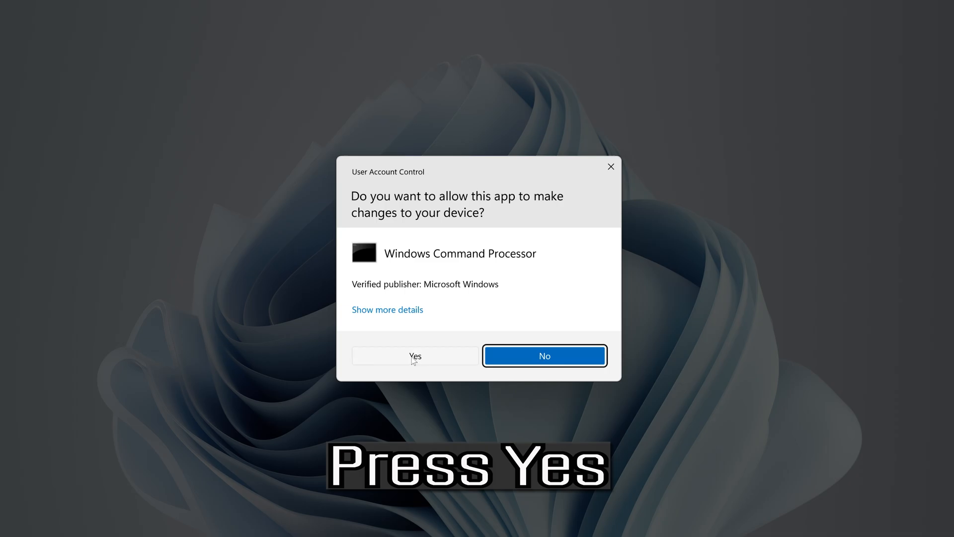
click(415, 355)
text(n)
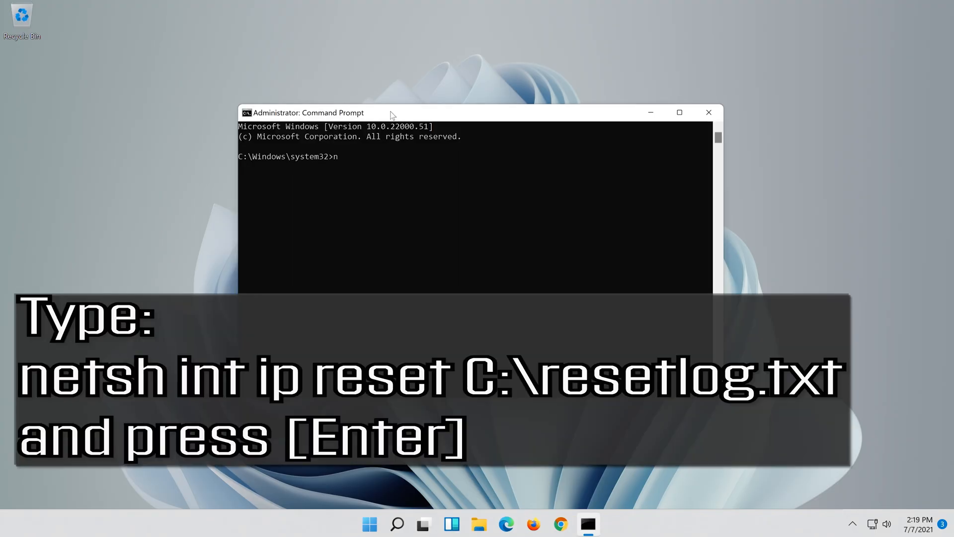
Step: Run netsh int ip reset c:\resetlog.txt in the admin Command Prompt
text(et)
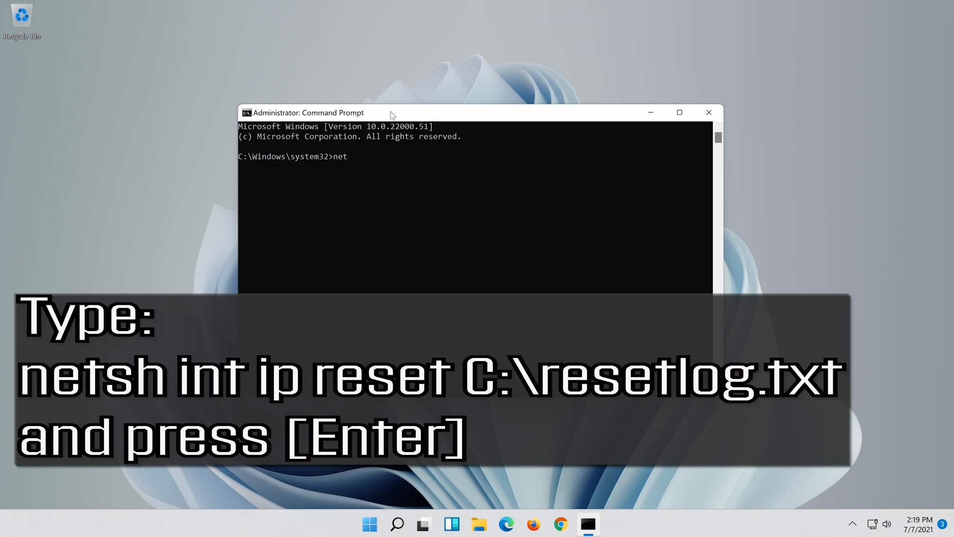
text(sh)
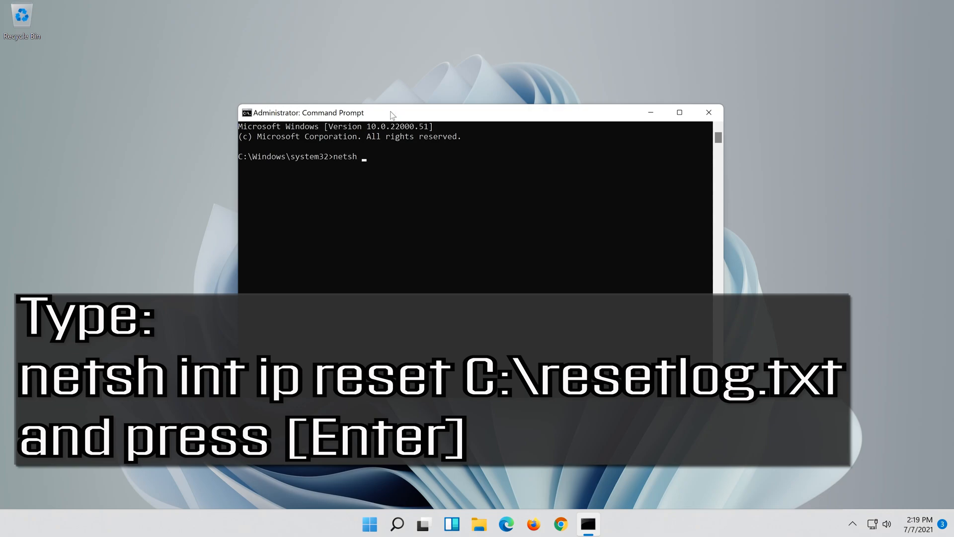
text(int)
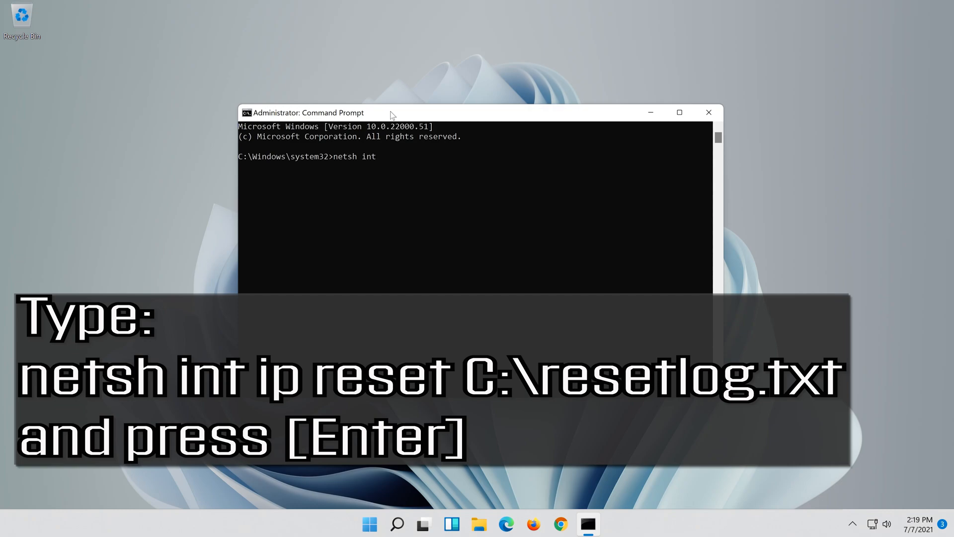
text(ip)
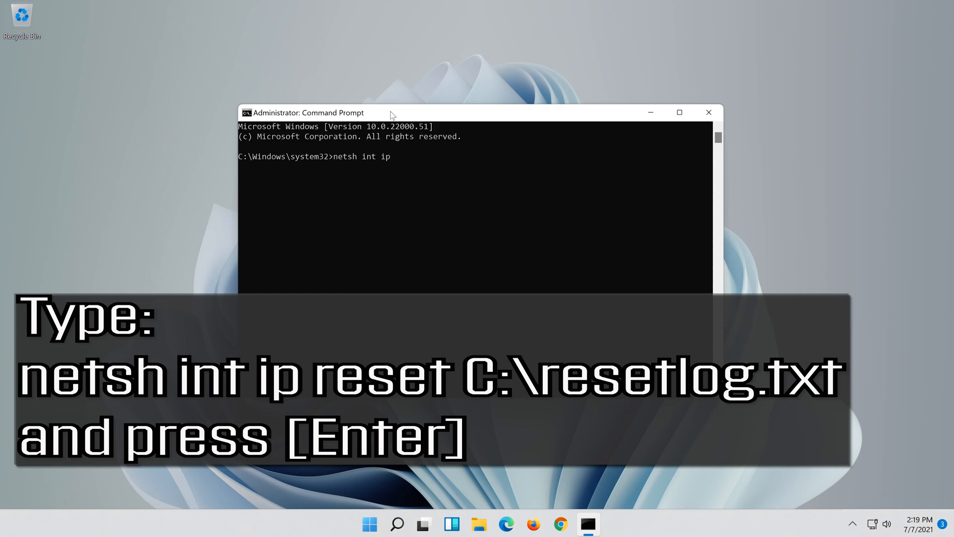
text(reset c:\)
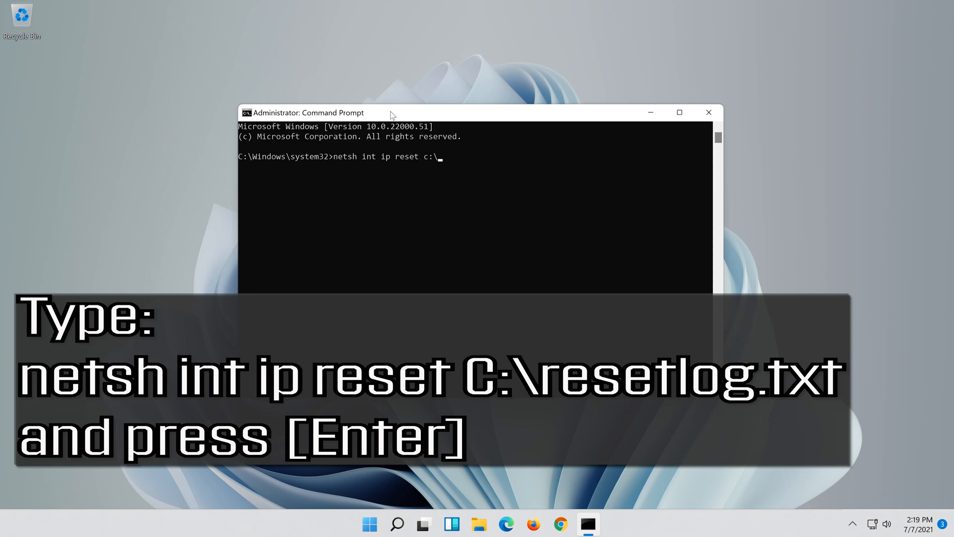
text(resetlog)
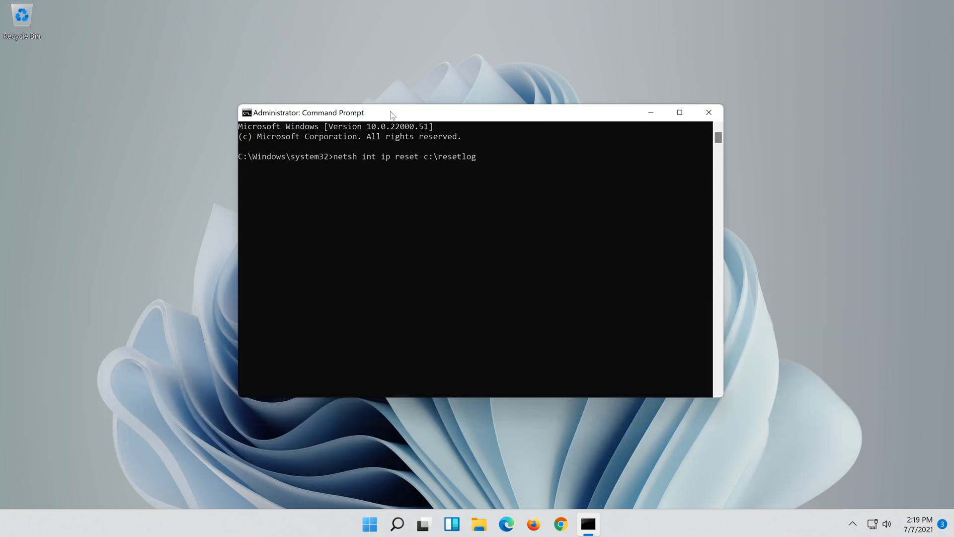
text(.txt)
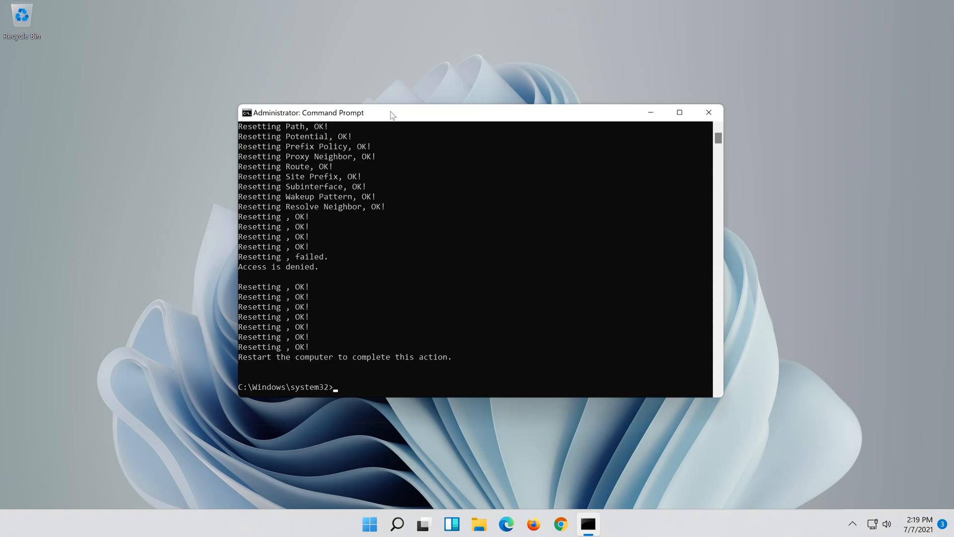
Step: Run netsh winsock reset, then start typing the ipconfig command
text(net)
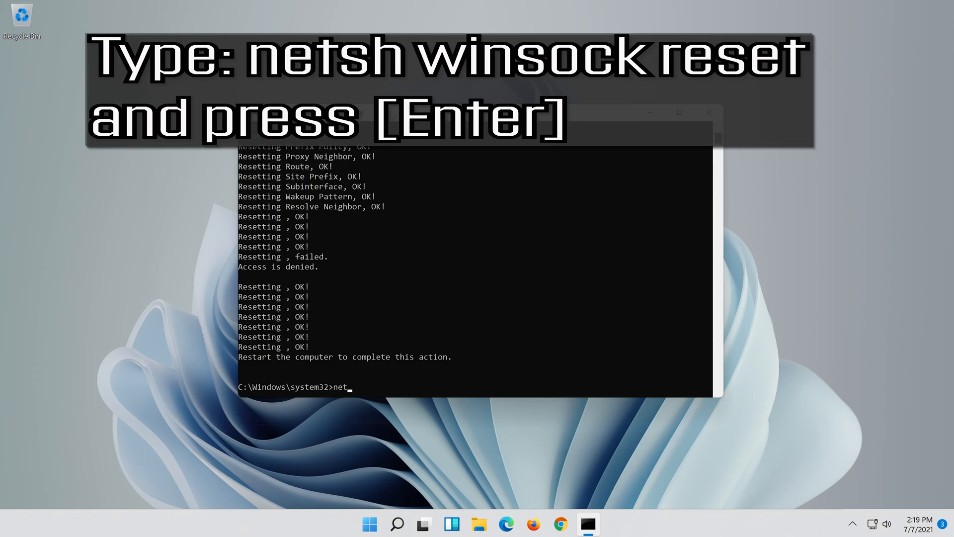
text(sh)
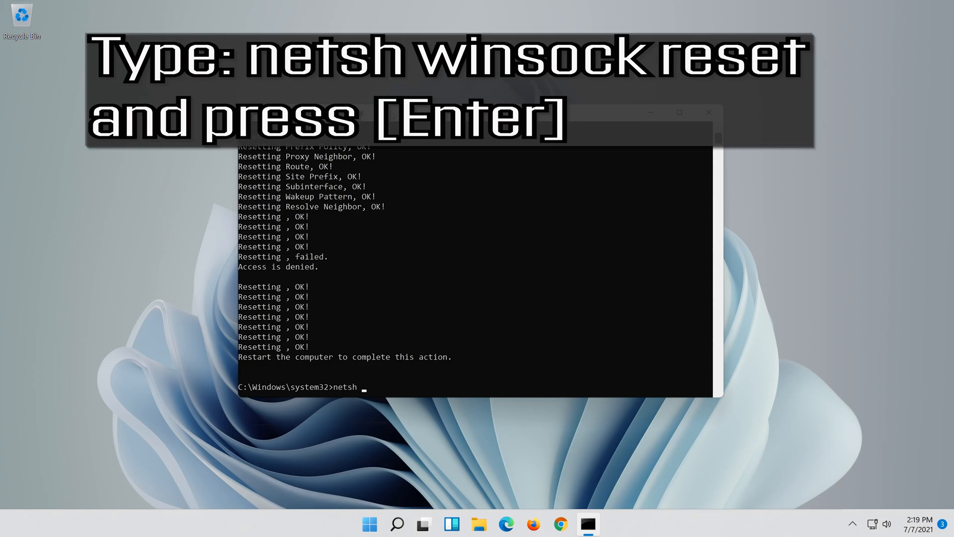
text(wins)
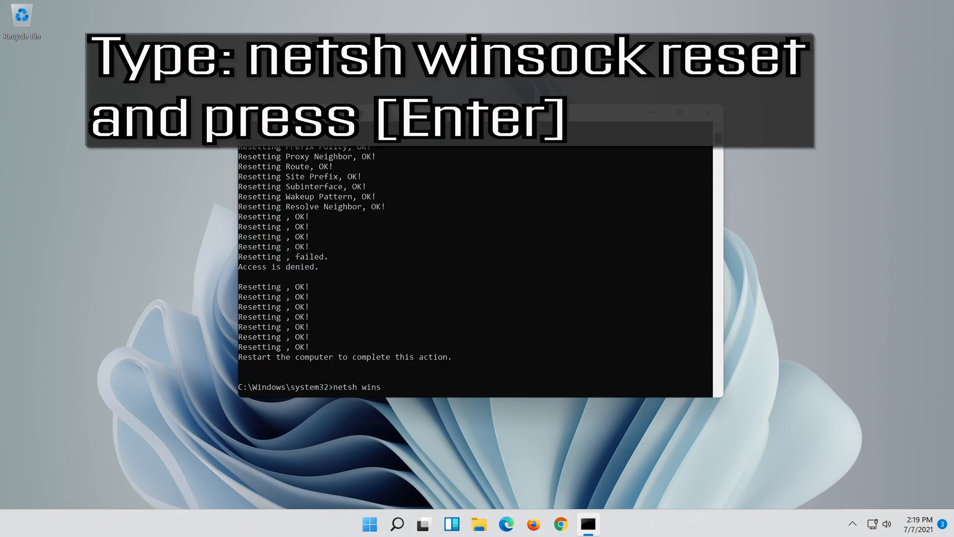
text(ock)
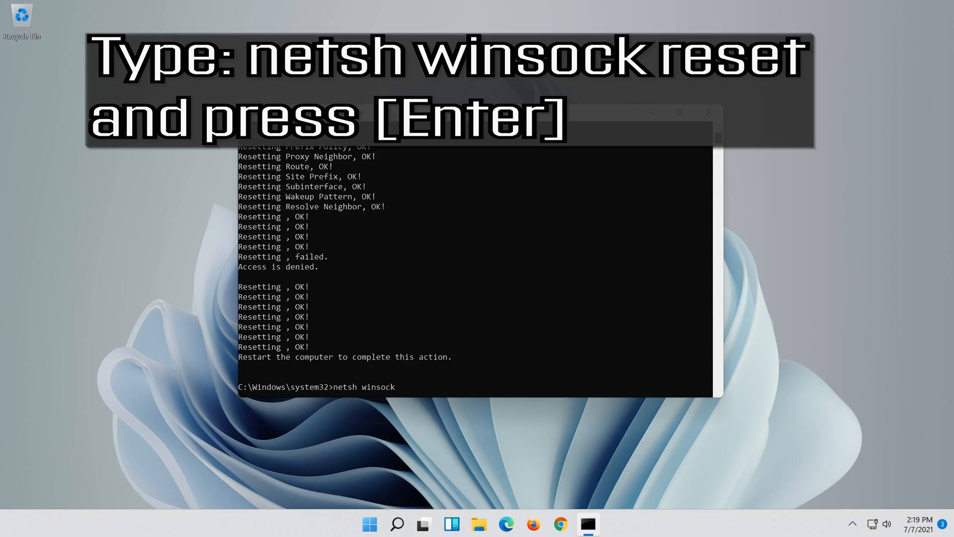
text(reset)
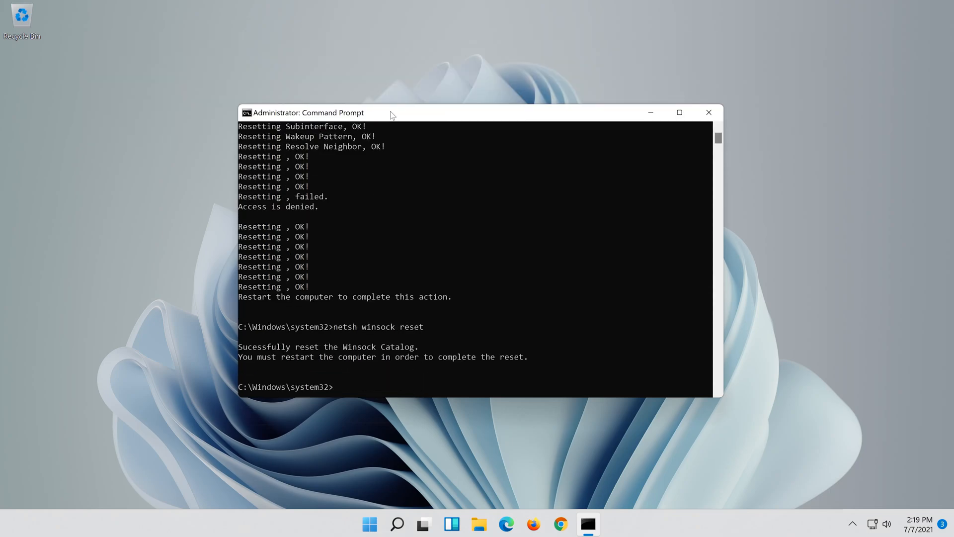
text(ipconfig /)
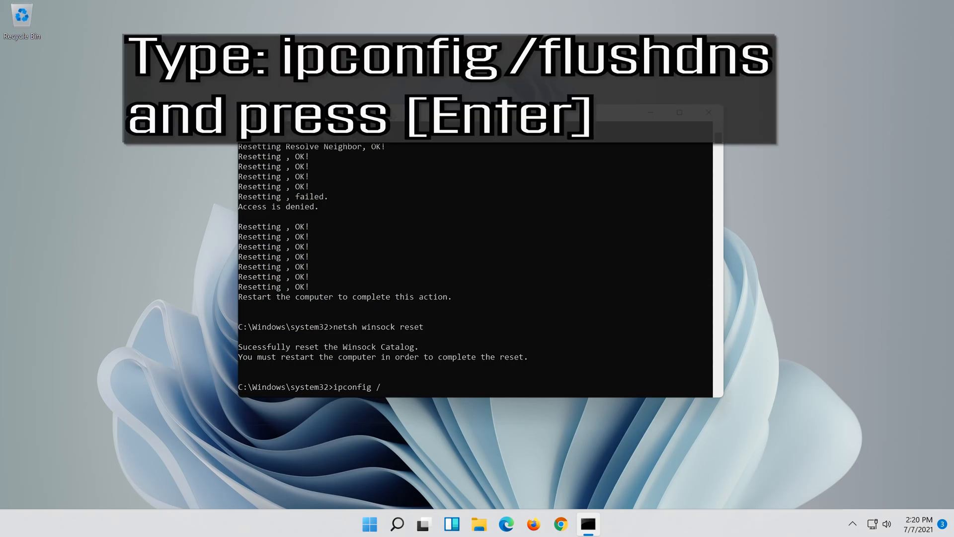
Step: Complete ipconfig /flushdns to clear the DNS cache, then exit Command Prompt
text(flu)
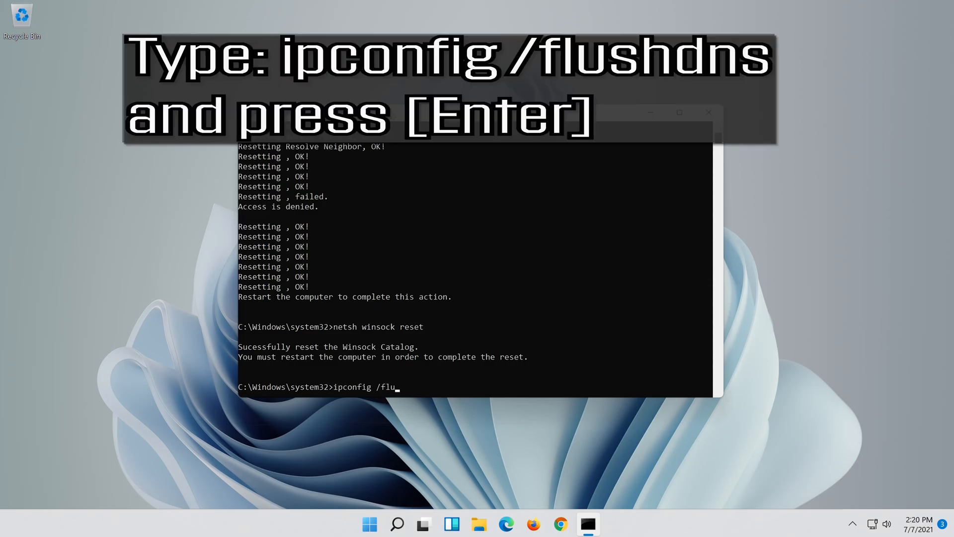
text(shdn)
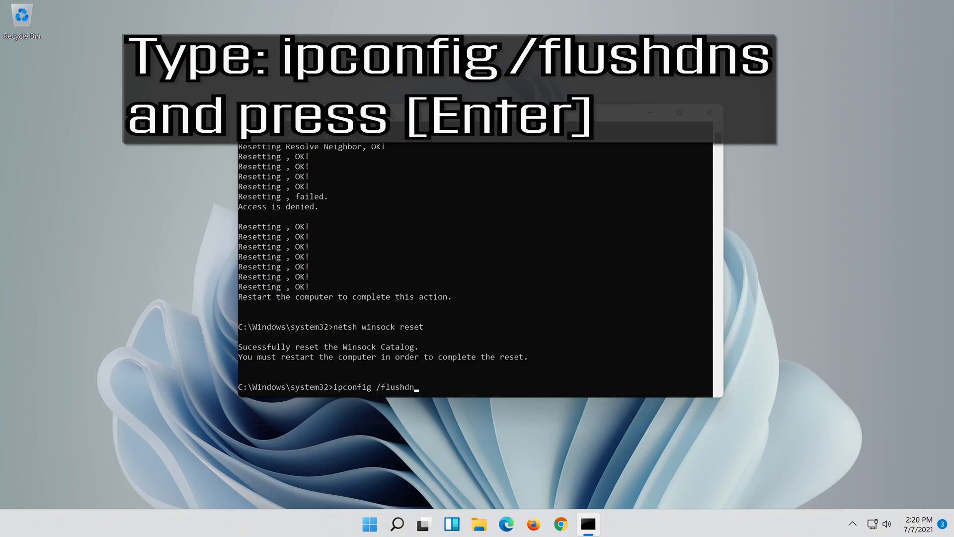
text(s)
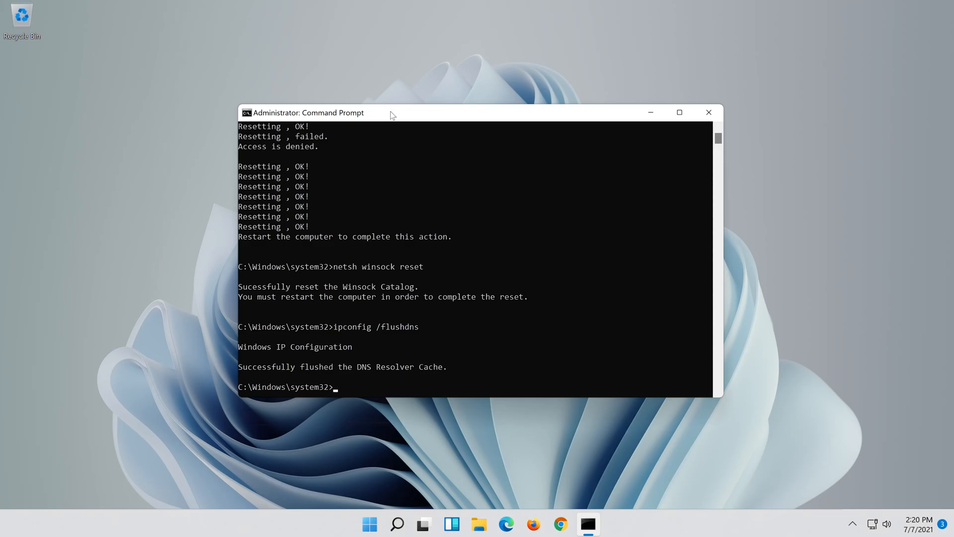
text(ex)
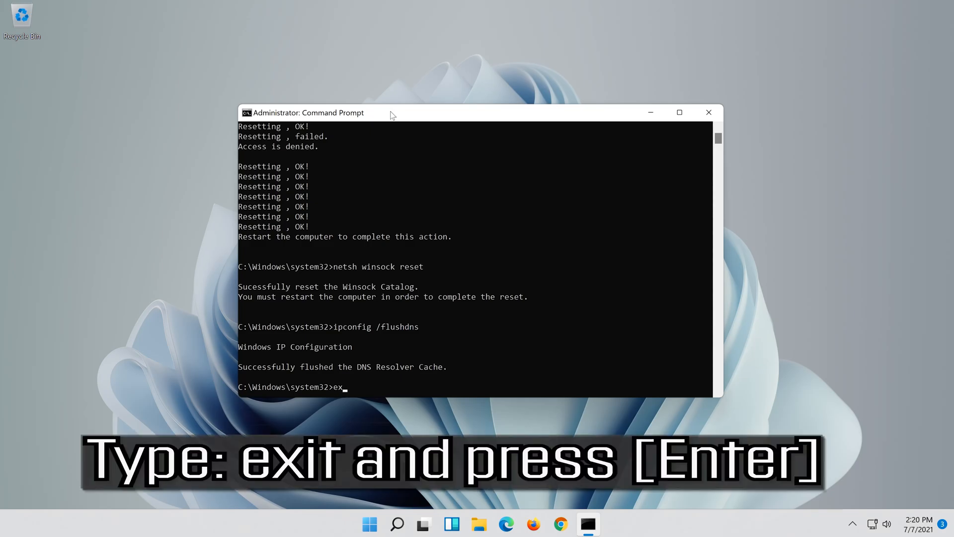
text(it)
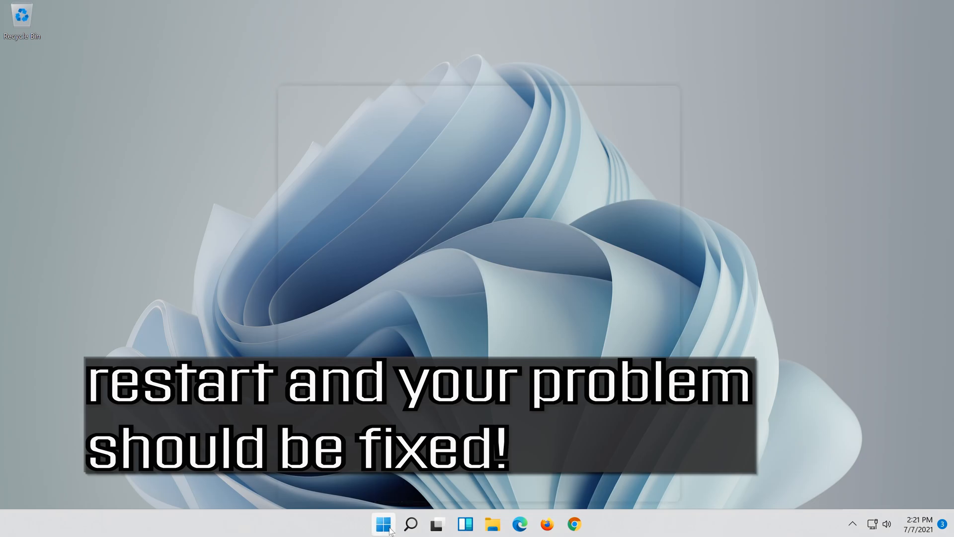
click(382, 523)
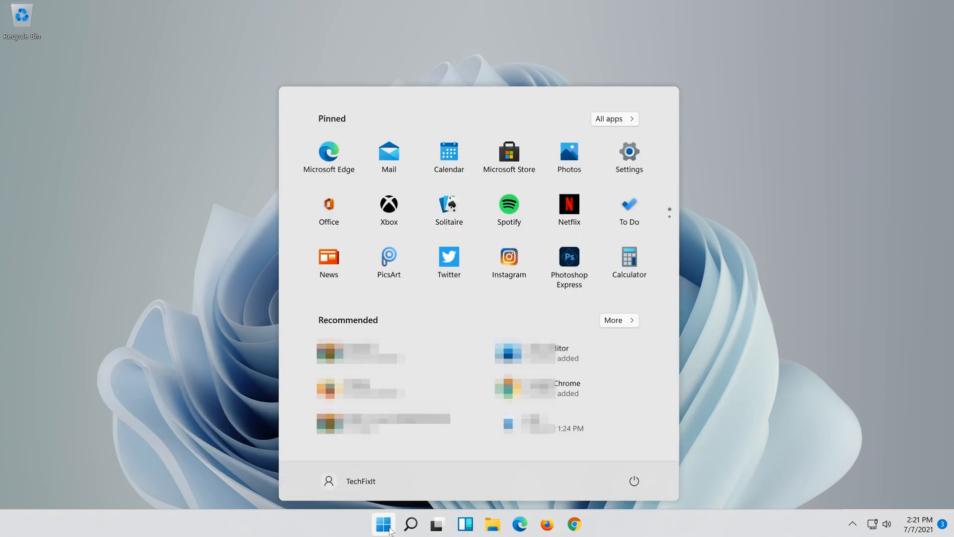
click(634, 481)
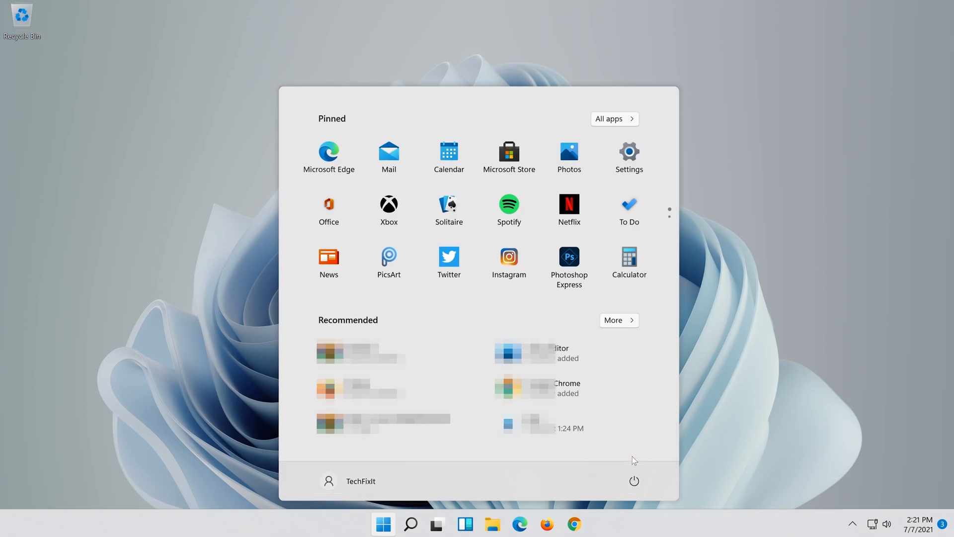
click(383, 523)
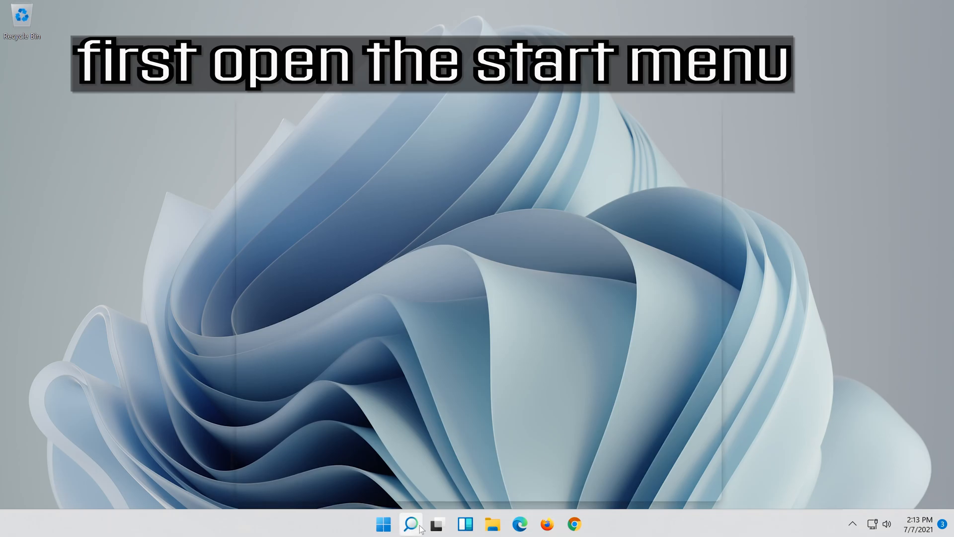
Step: Search Windows for settings and launch the Settings app from the results
click(411, 523)
text(settings)
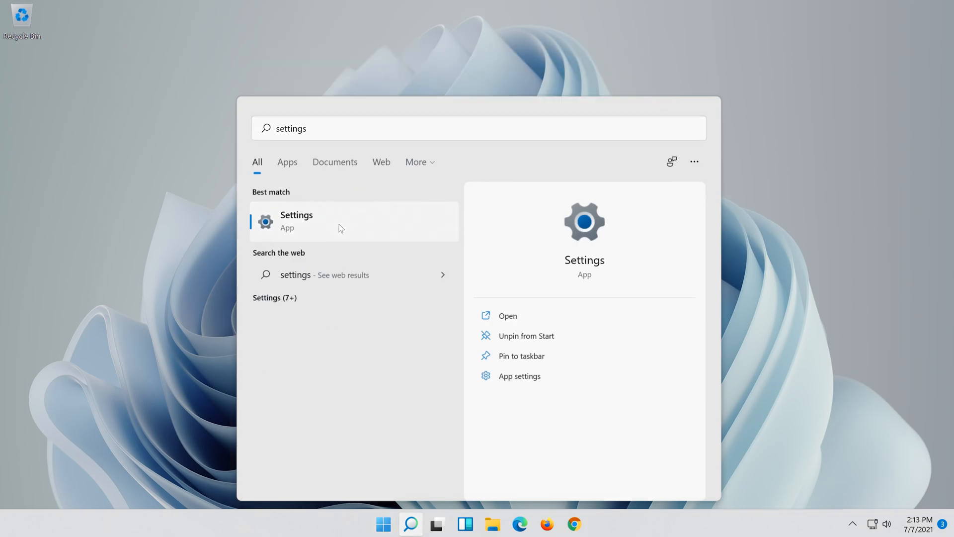
click(296, 221)
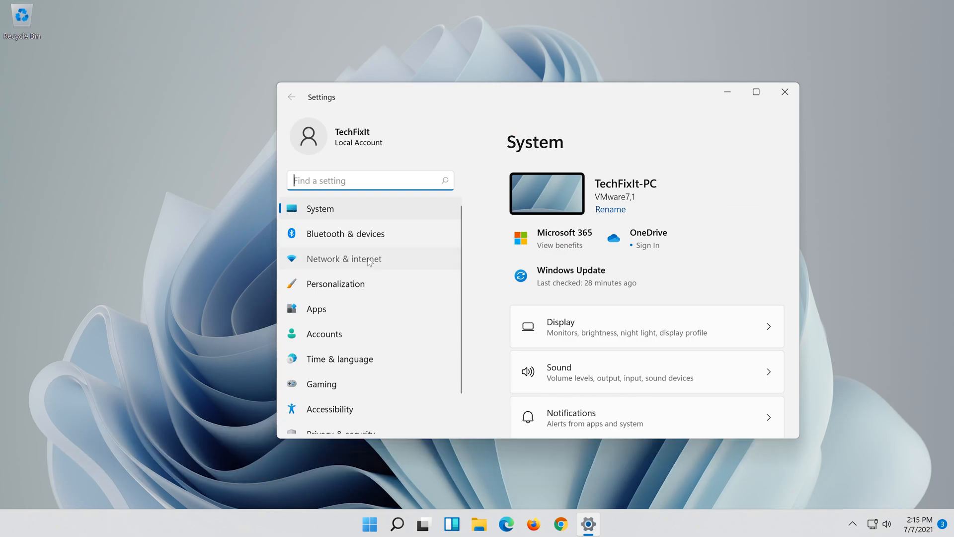
Step: Go to Network & internet and open Advanced network settings to list Bluetooth and Ethernet0 adapters
click(344, 258)
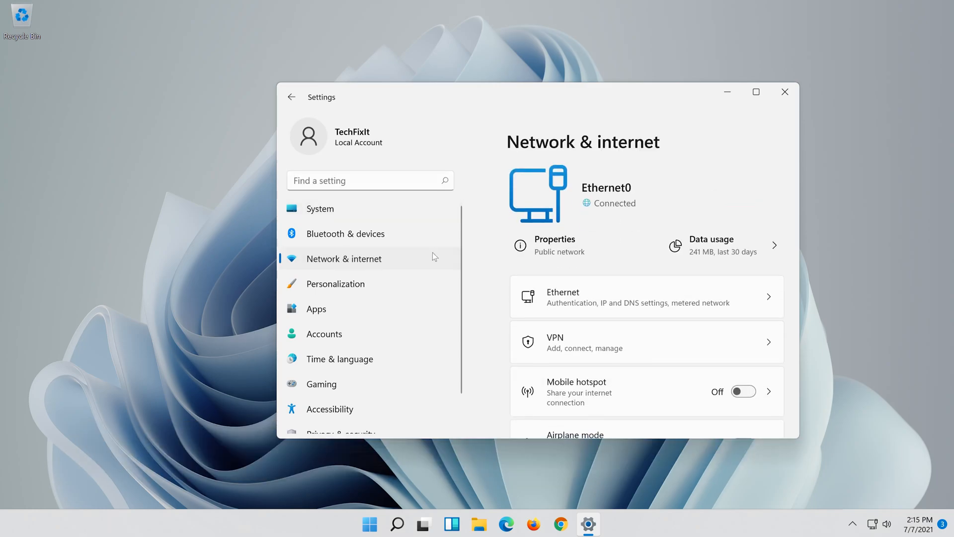
scroll(down, 3)
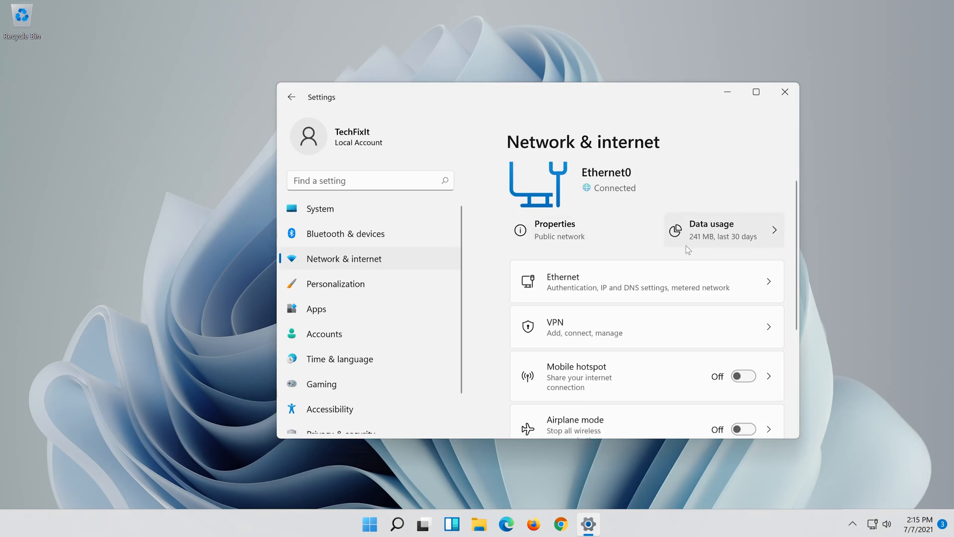
scroll(down, 3)
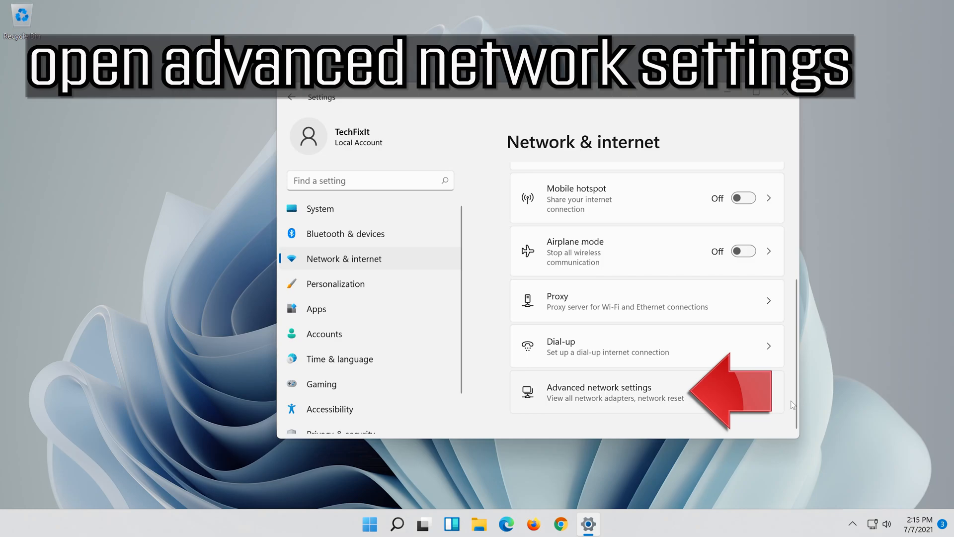
mouse_move(585, 399)
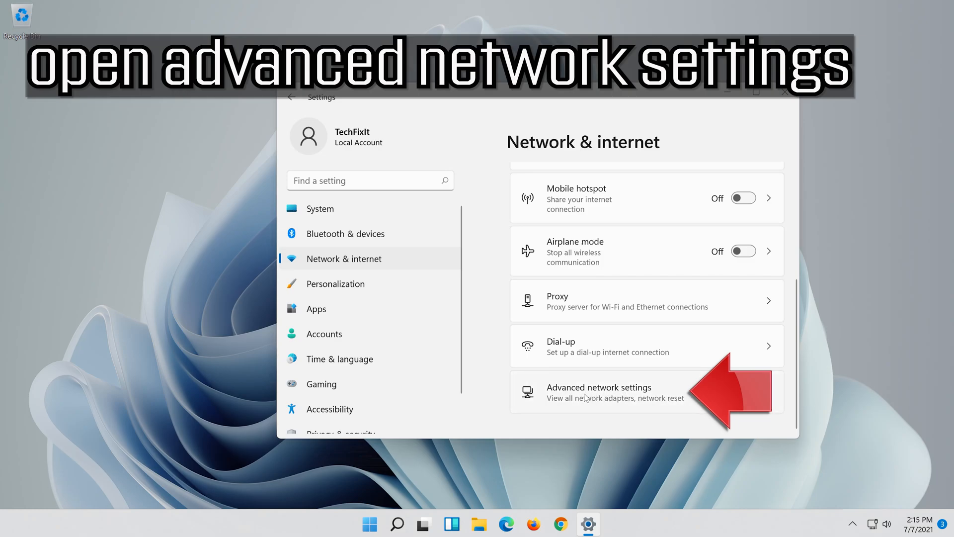
click(599, 392)
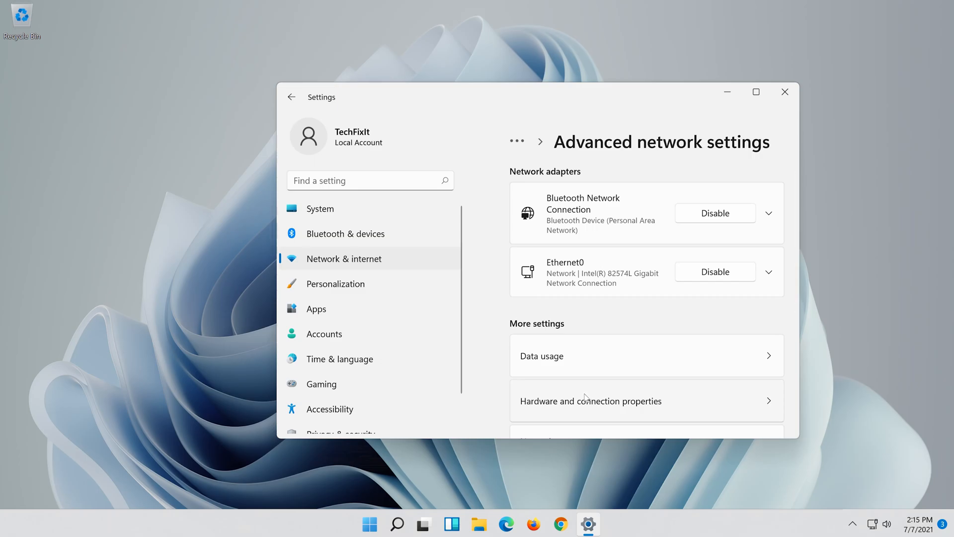
Step: Run Network reset with Reset now and confirm Yes, triggering the 5-minute shutdown notice
scroll(down, 3)
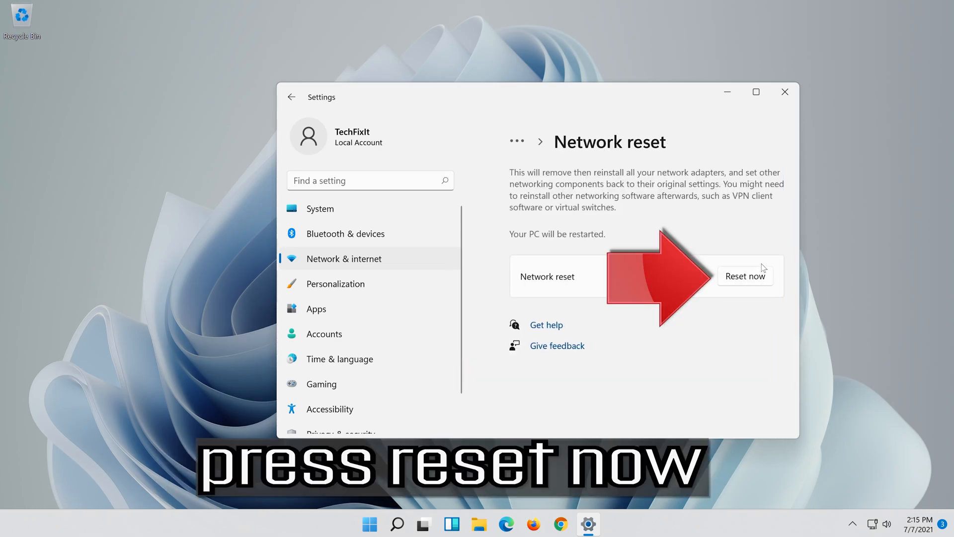
mouse_move(779, 272)
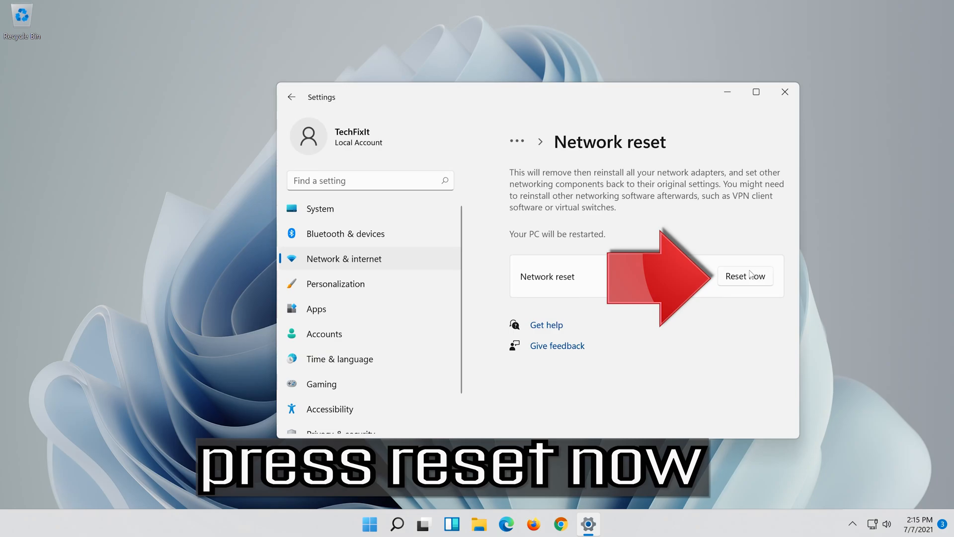
click(745, 276)
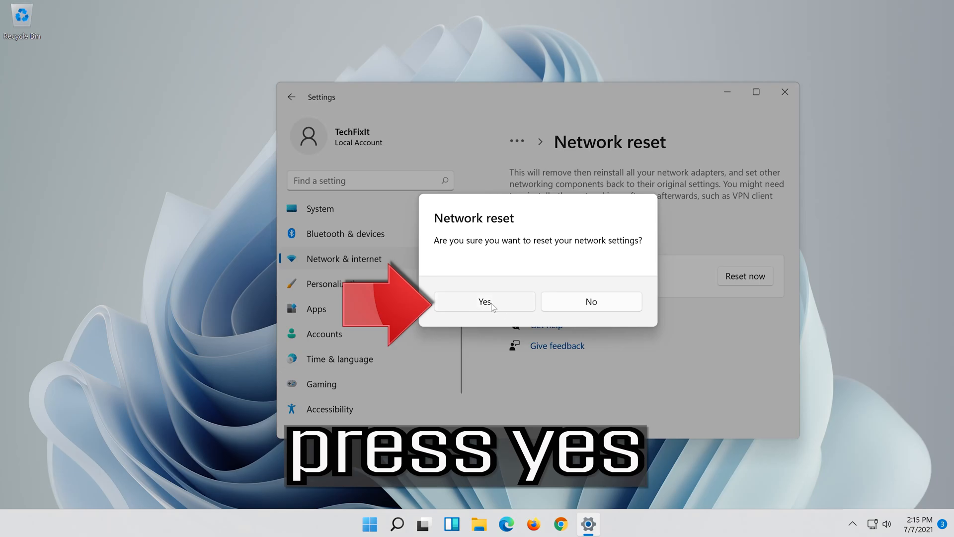
click(483, 301)
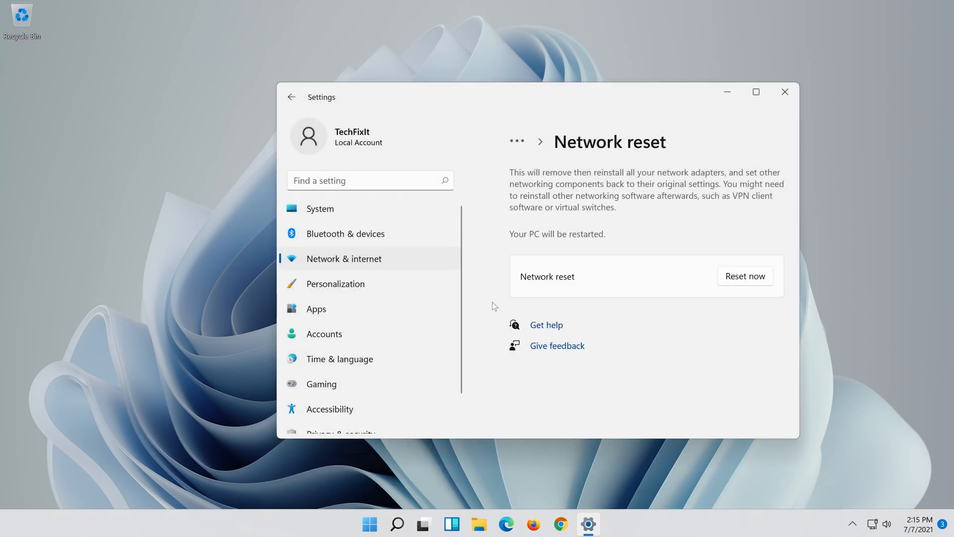
click(745, 276)
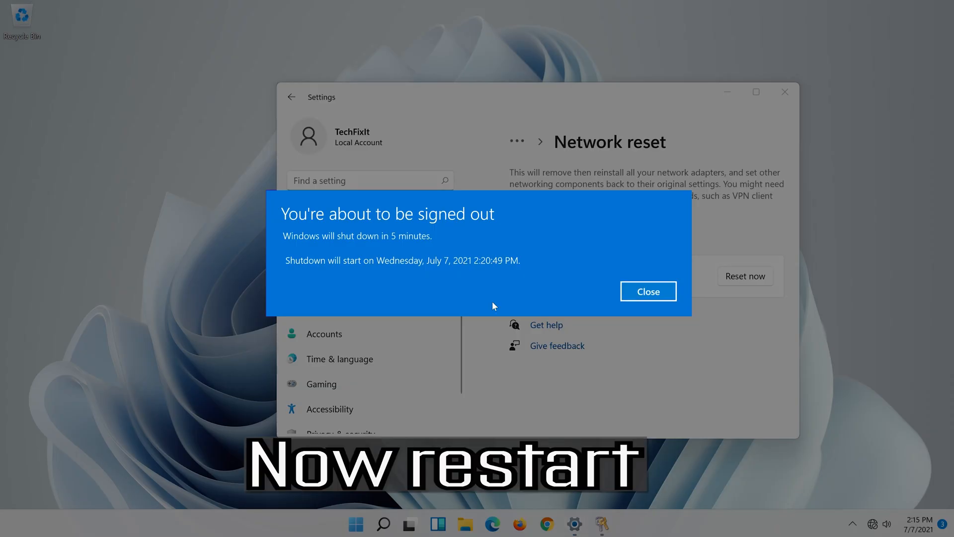